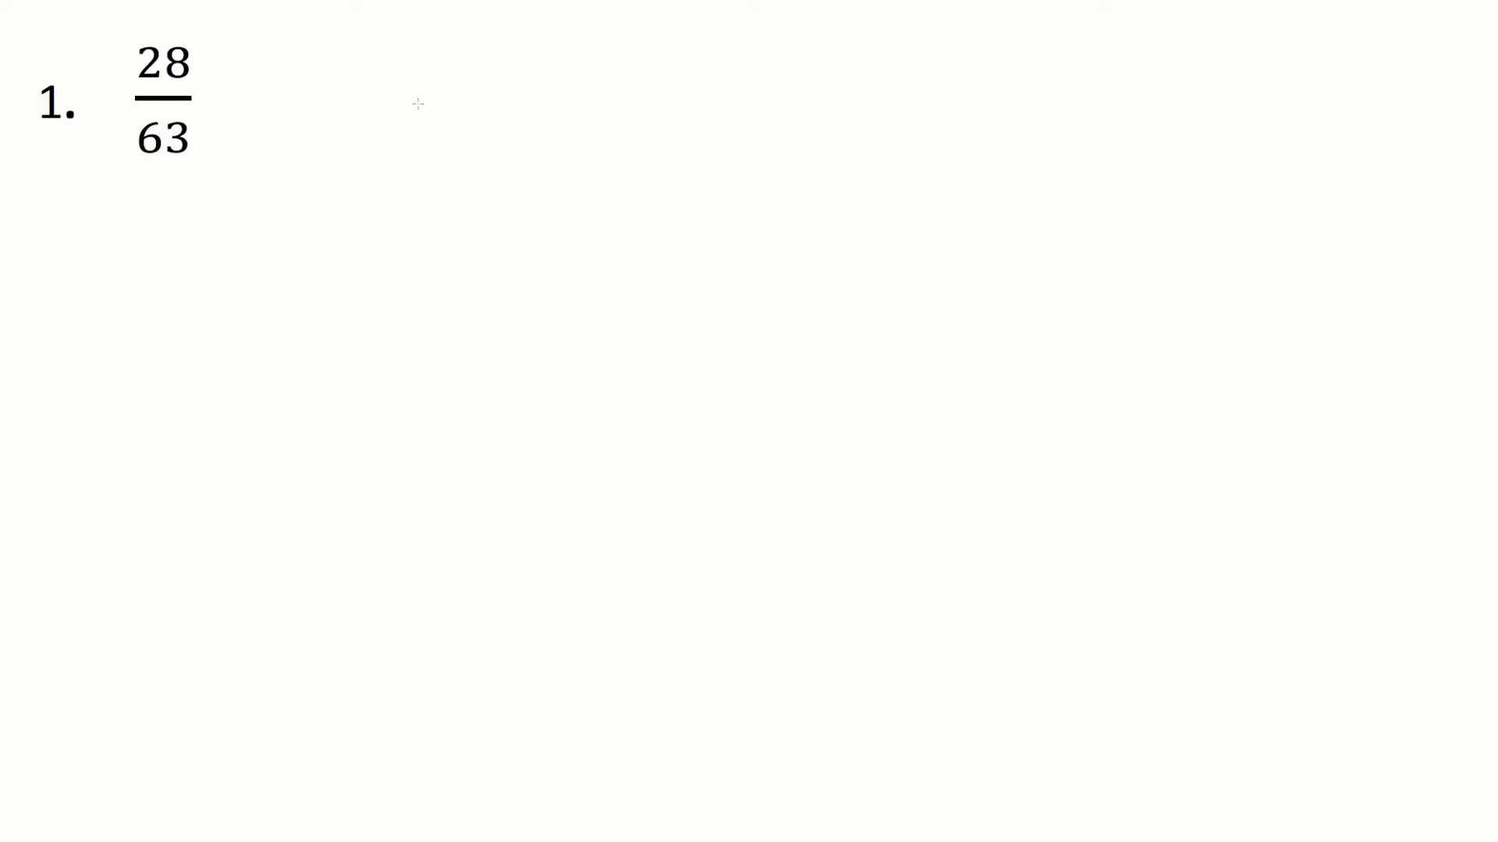
mouse_move(346, 60)
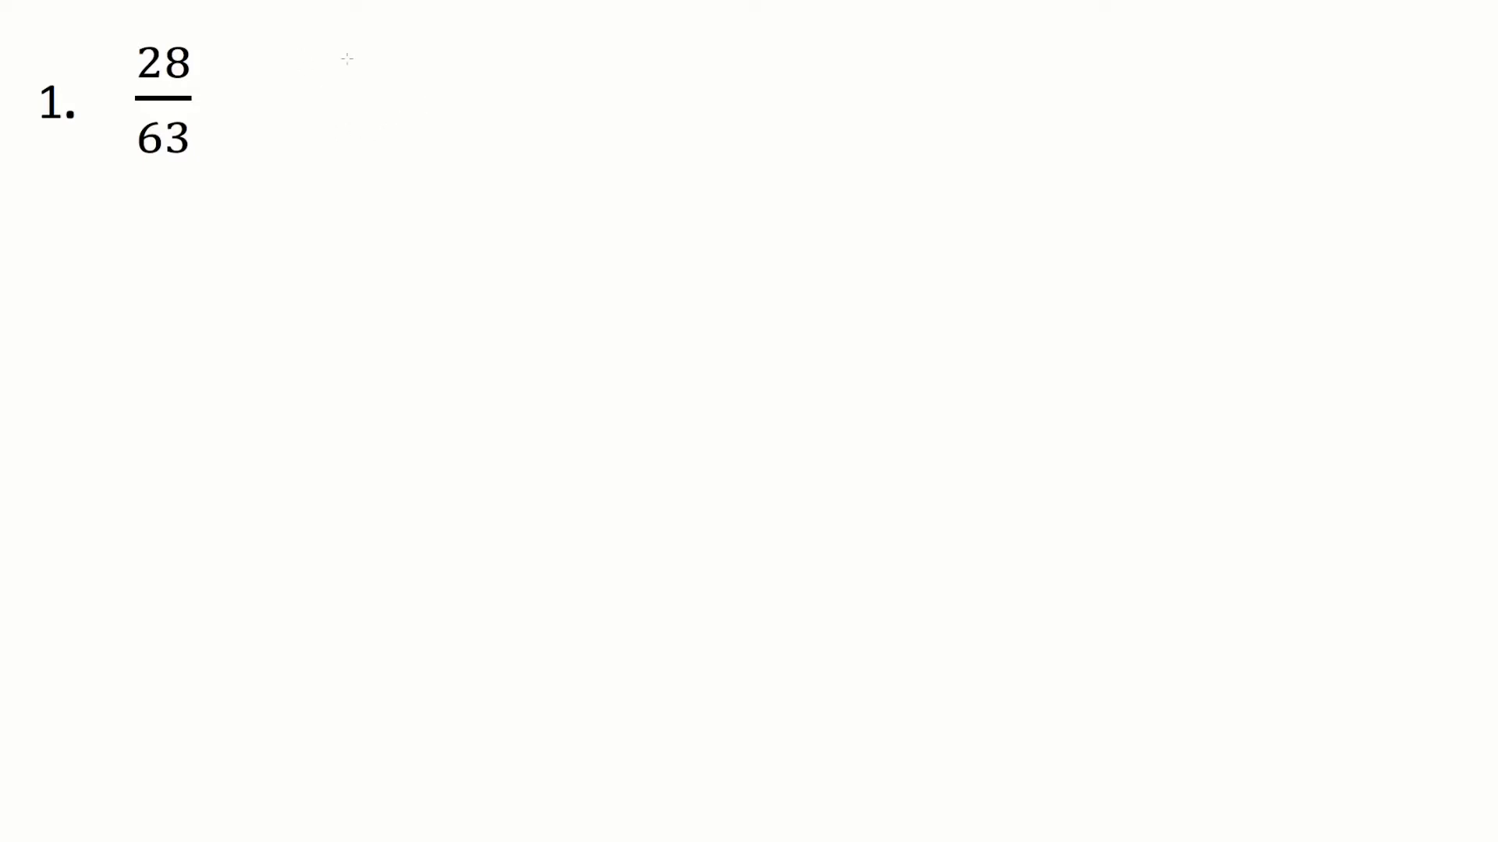
- Handwrite 28 branching to 7 and 4, then 4 to 2 and 2, boxing the primes 7, 2, 2
left_click_drag(343, 91, 415, 91)
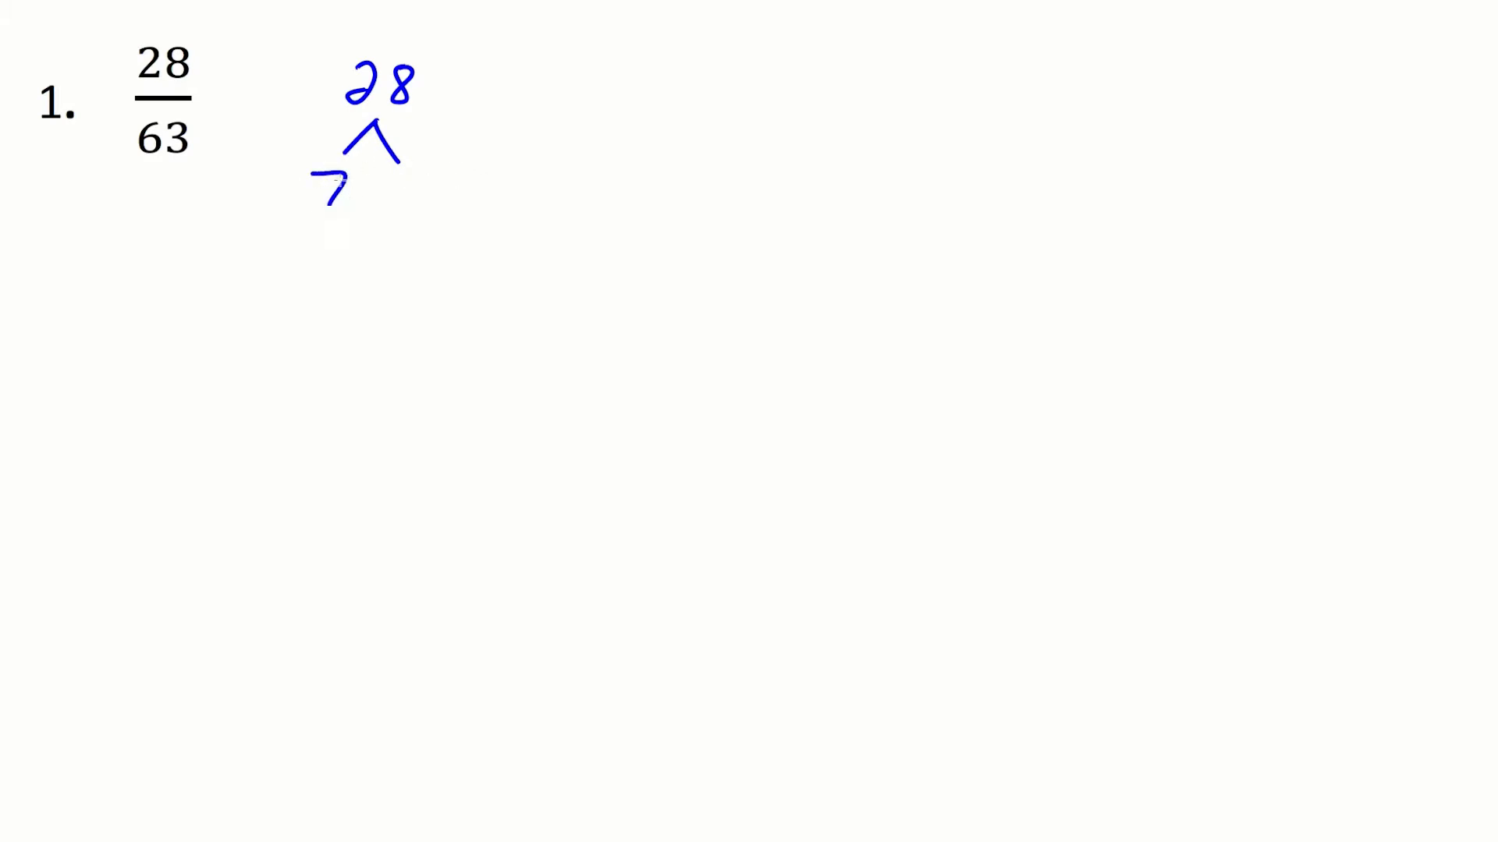
mouse_move(390, 176)
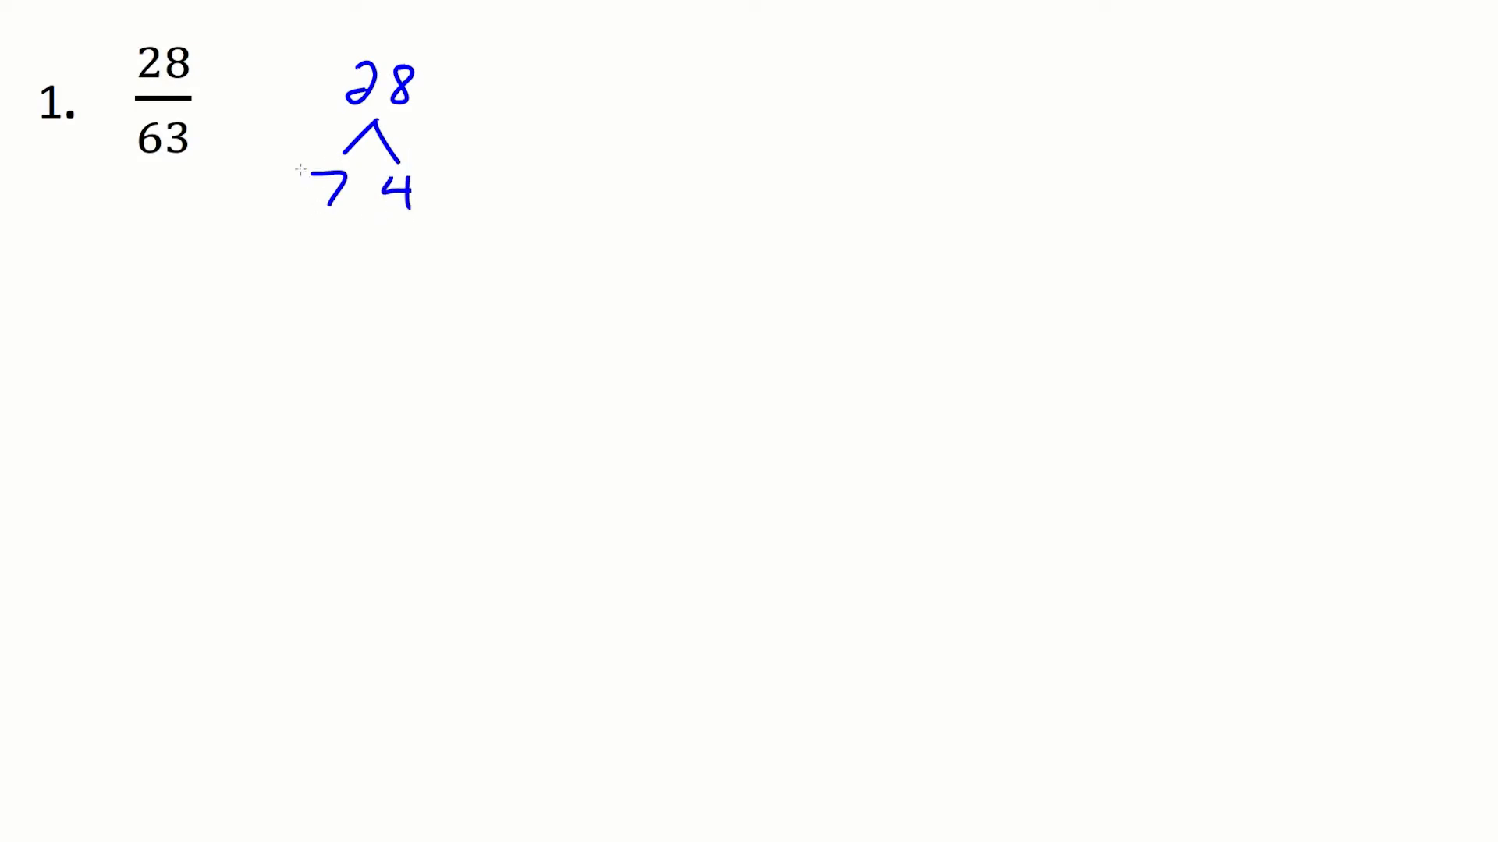
left_click_drag(292, 148, 378, 211)
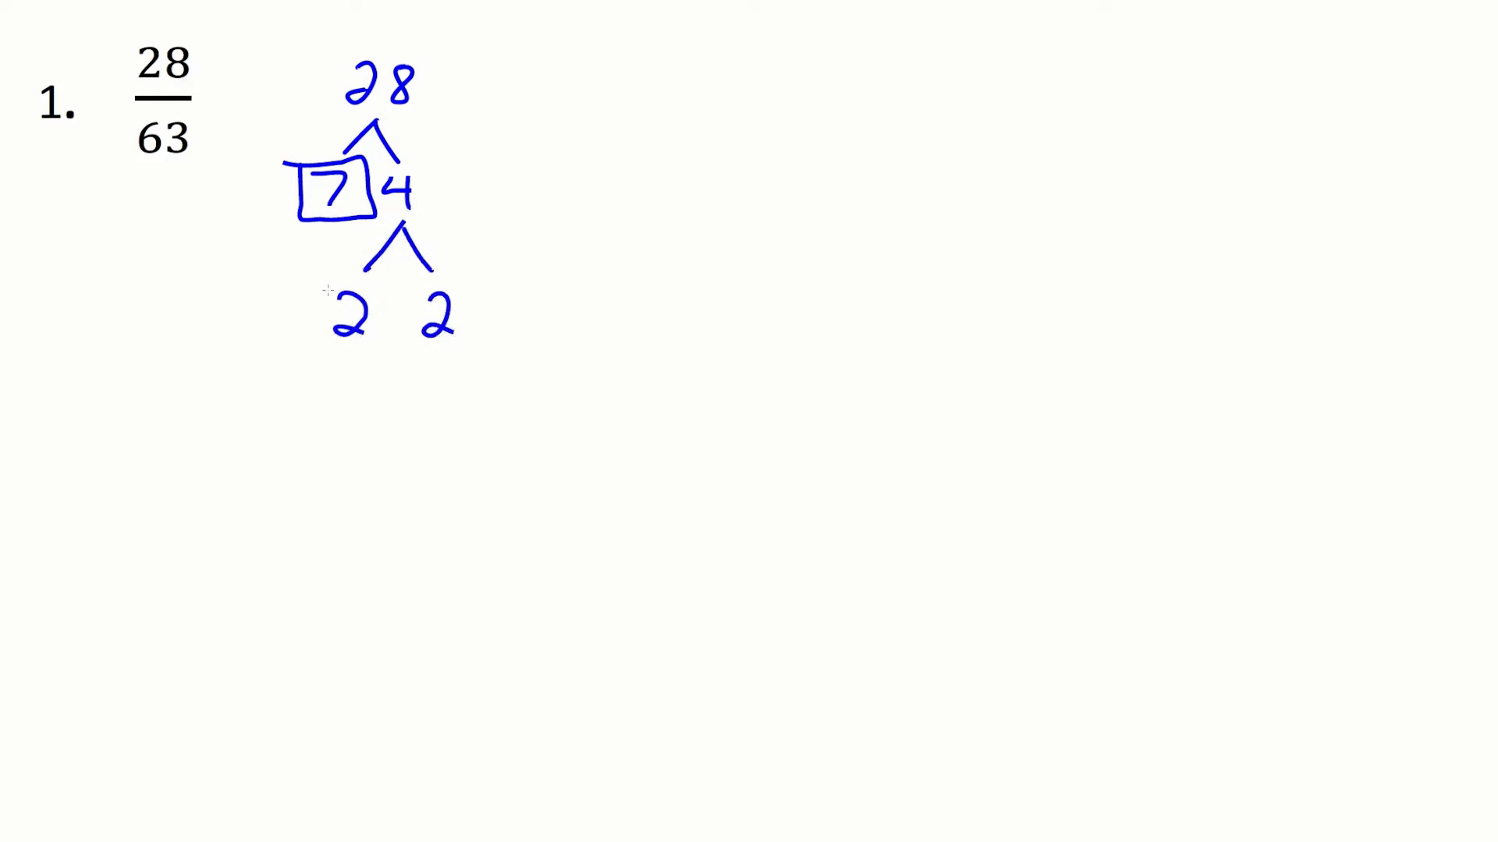
left_click_drag(310, 287, 396, 354)
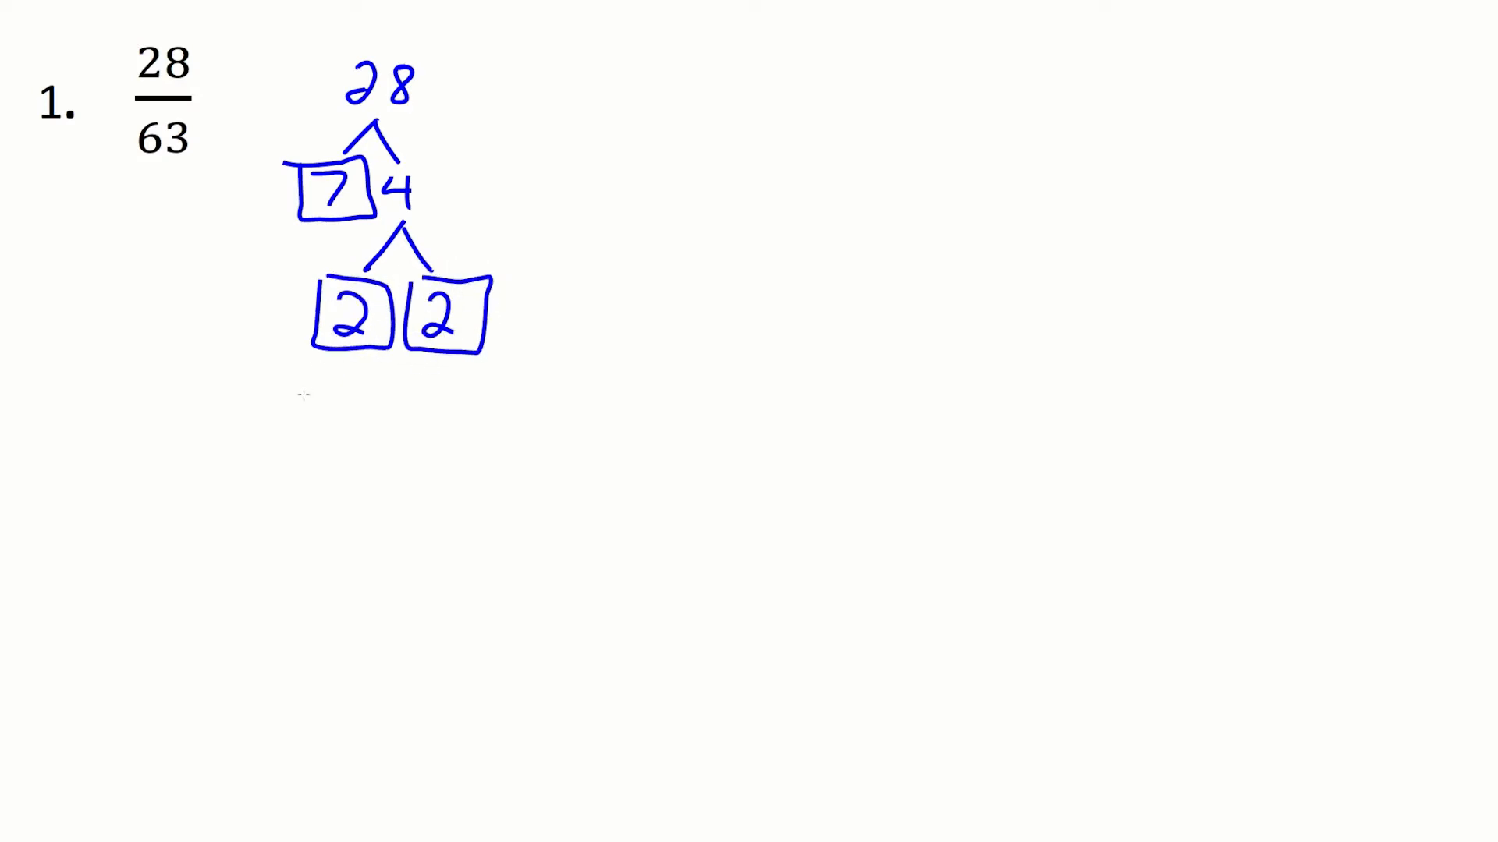
mouse_move(596, 315)
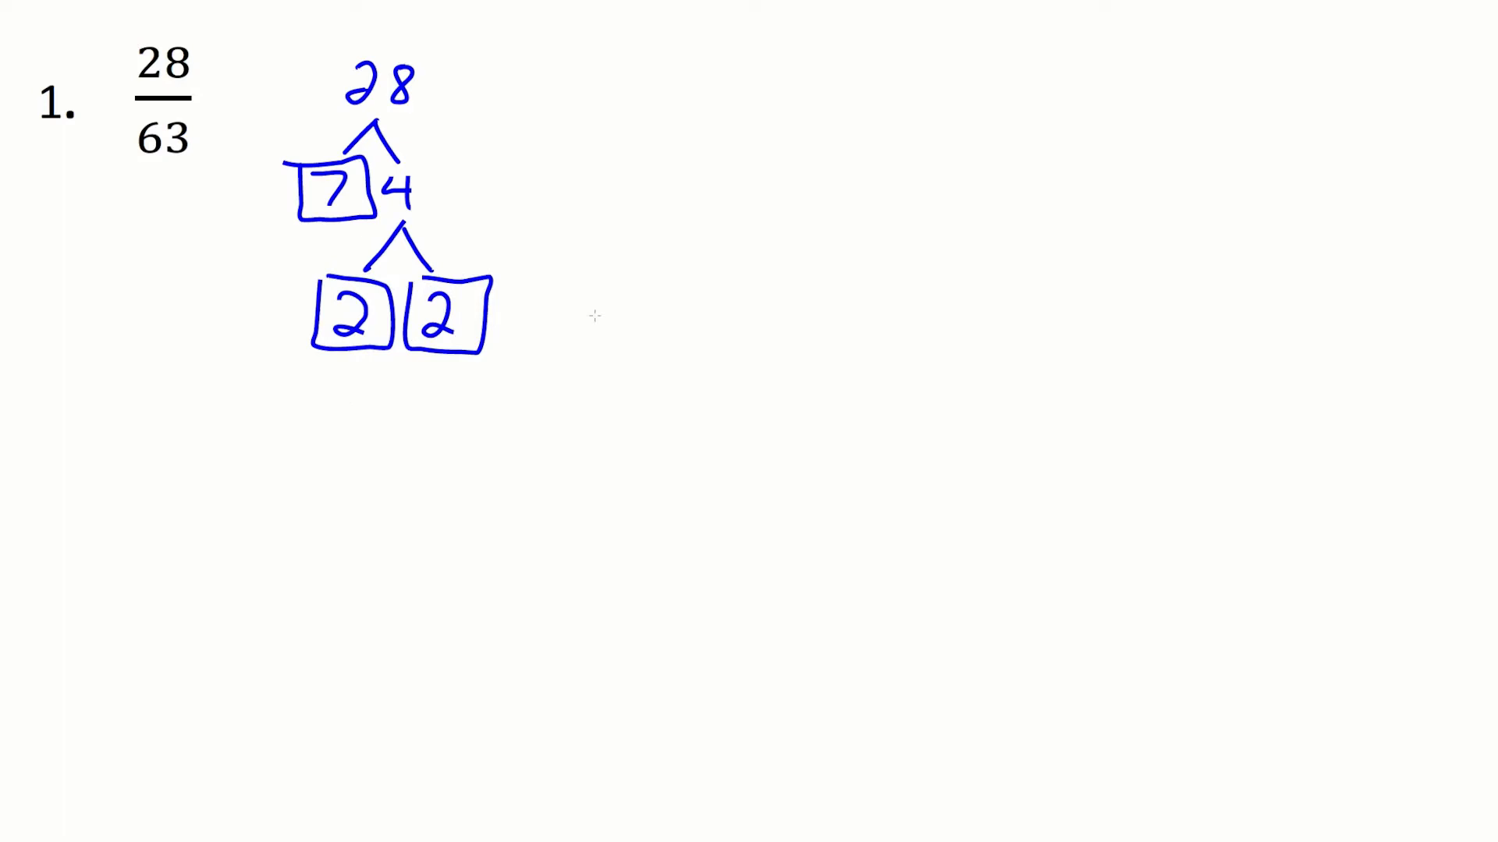
- Handwrite 63 to the right and branch it down into 7 and 9
left_click_drag(688, 58, 686, 86)
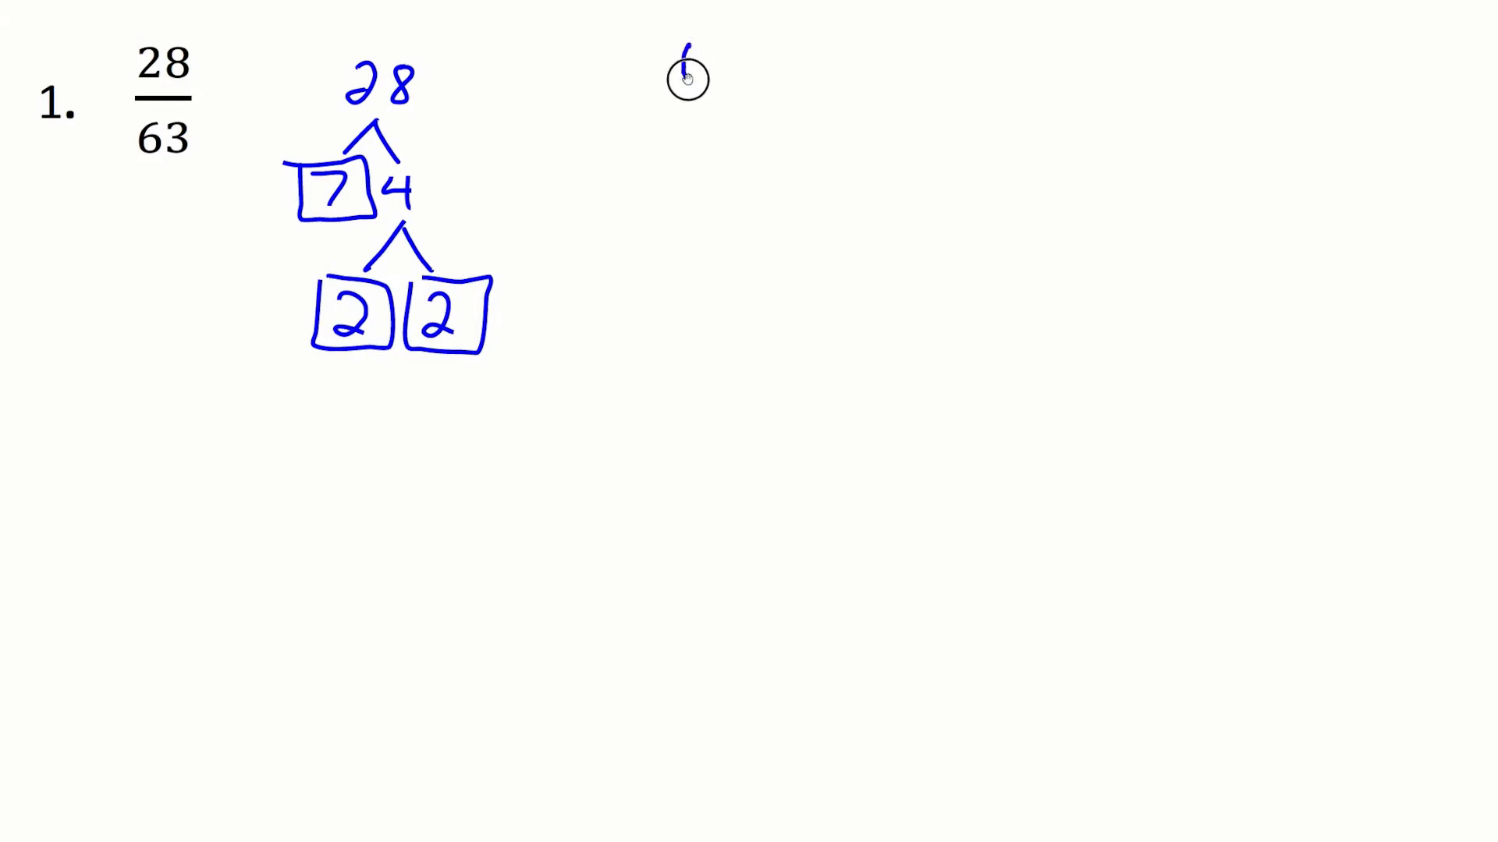
type("63")
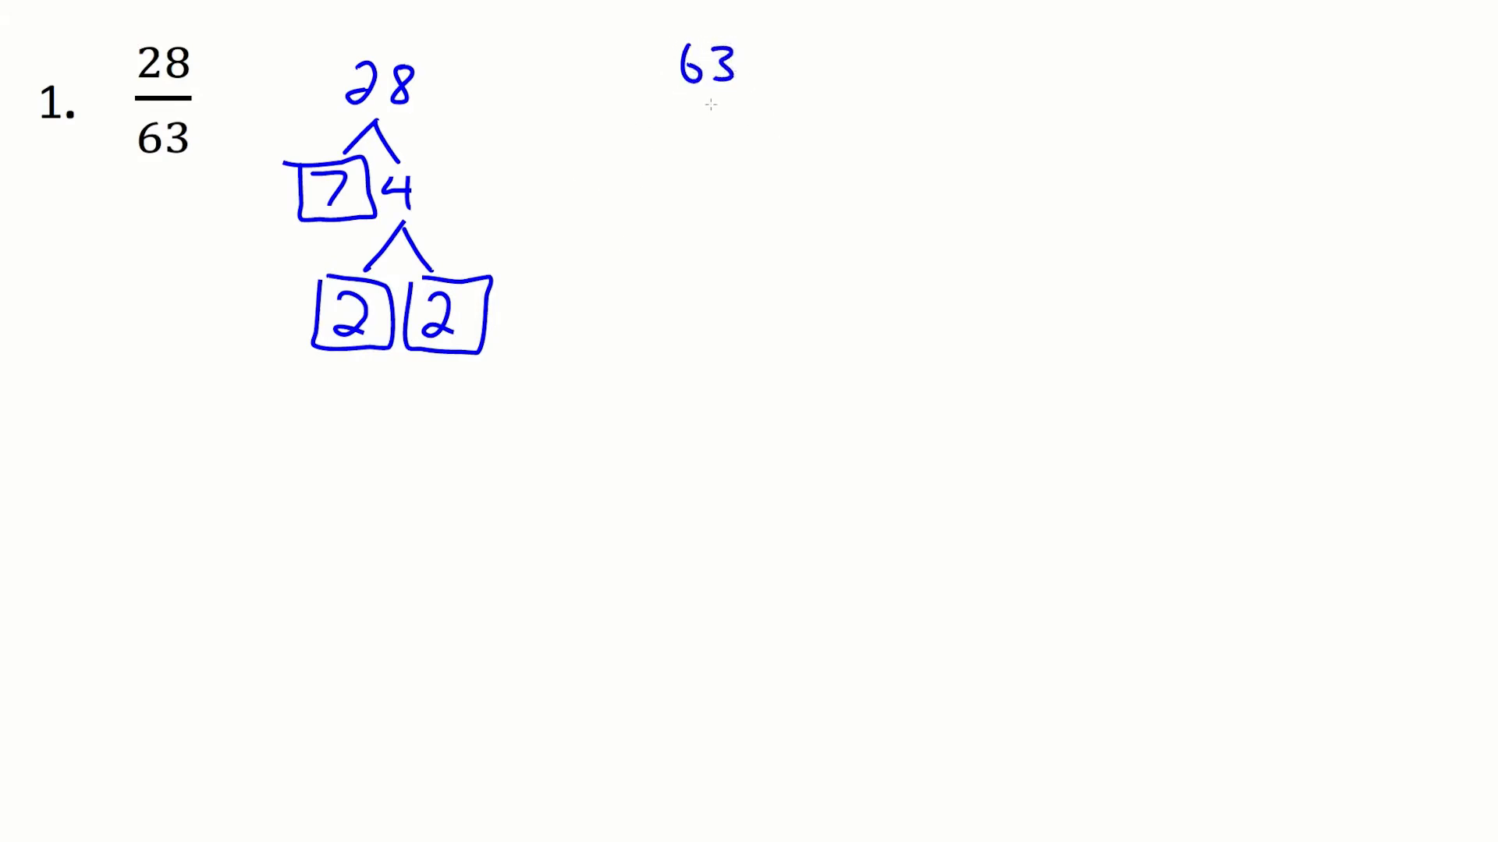
left_click_drag(693, 125, 730, 125)
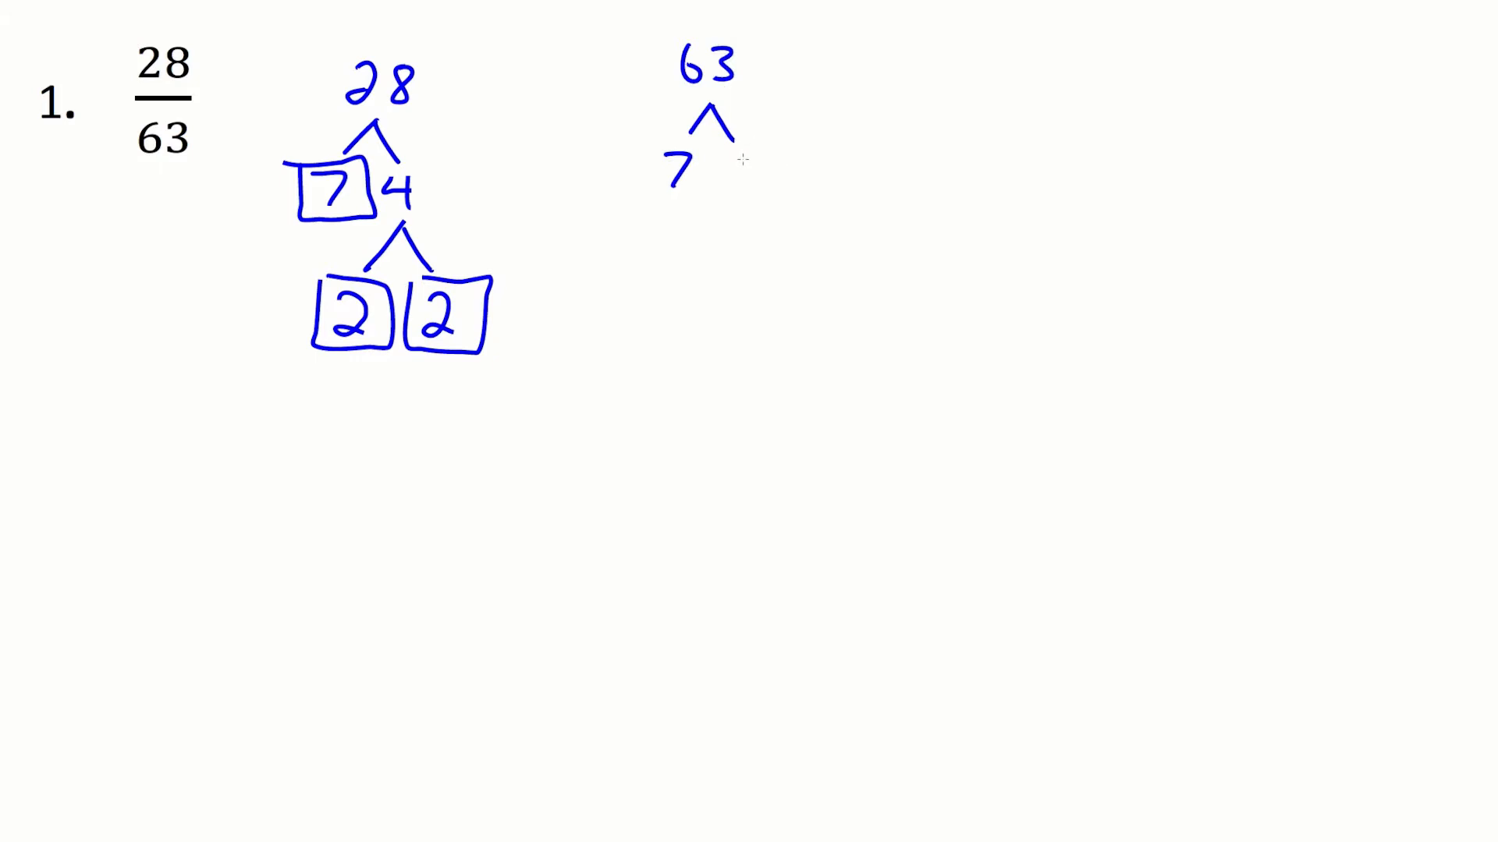
type("9")
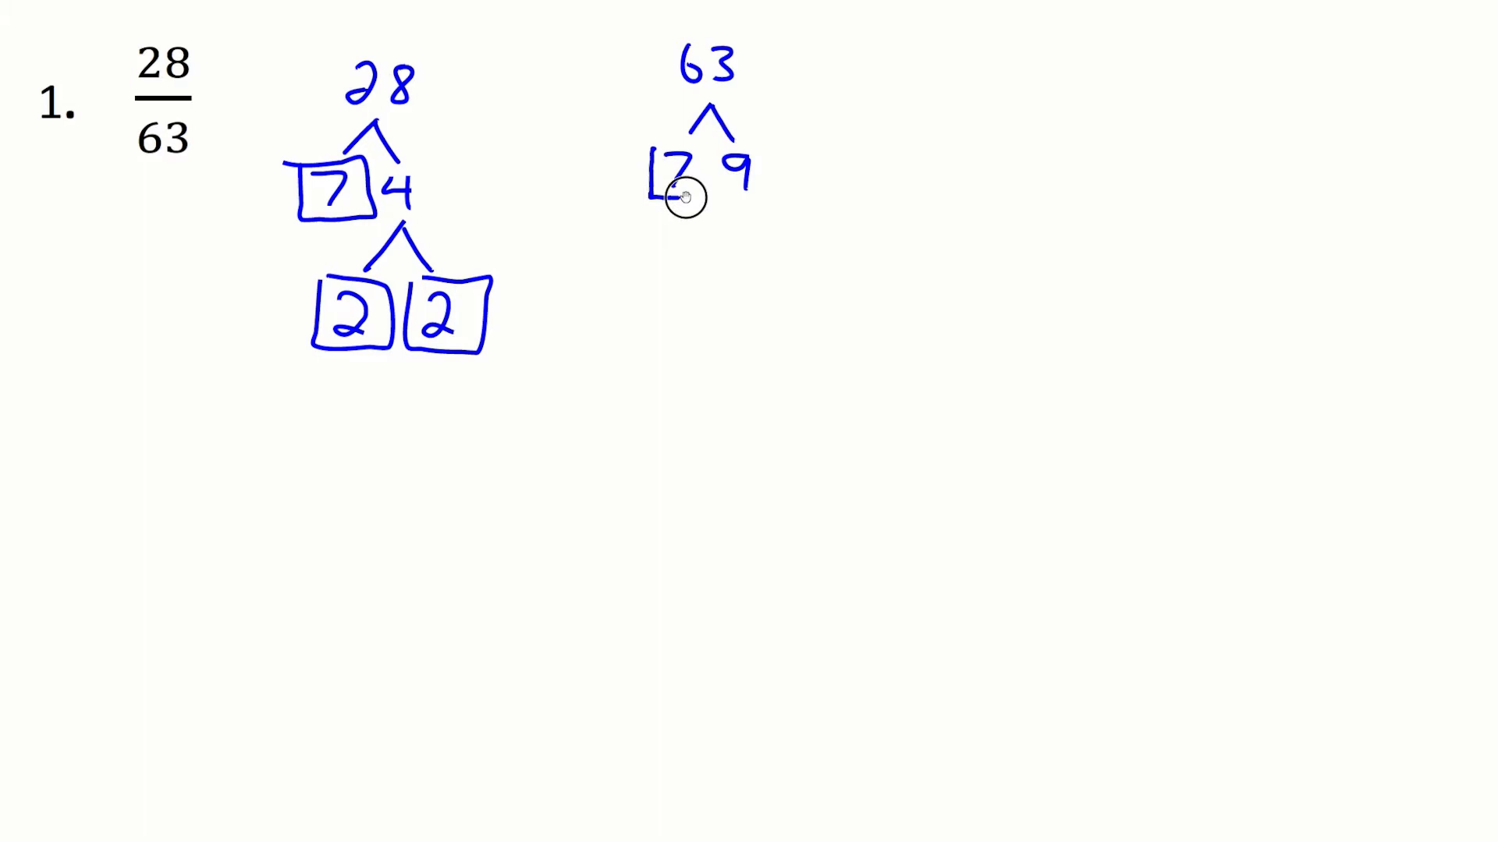
- Box the 7, split 9 into 3 and 3, and box both 3s
left_click_drag(649, 153, 716, 229)
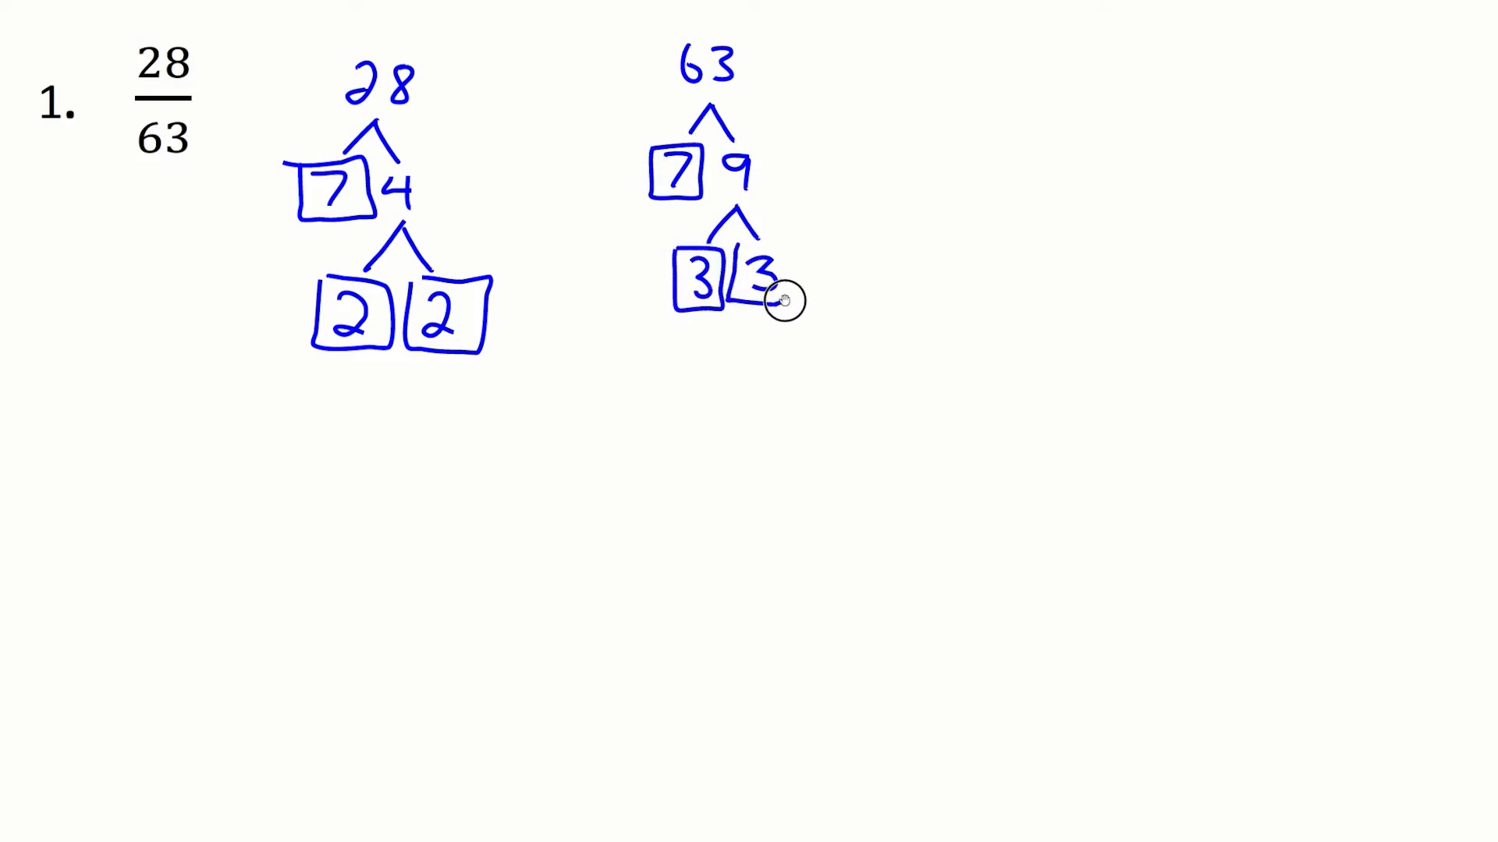
left_click_drag(735, 253, 792, 306)
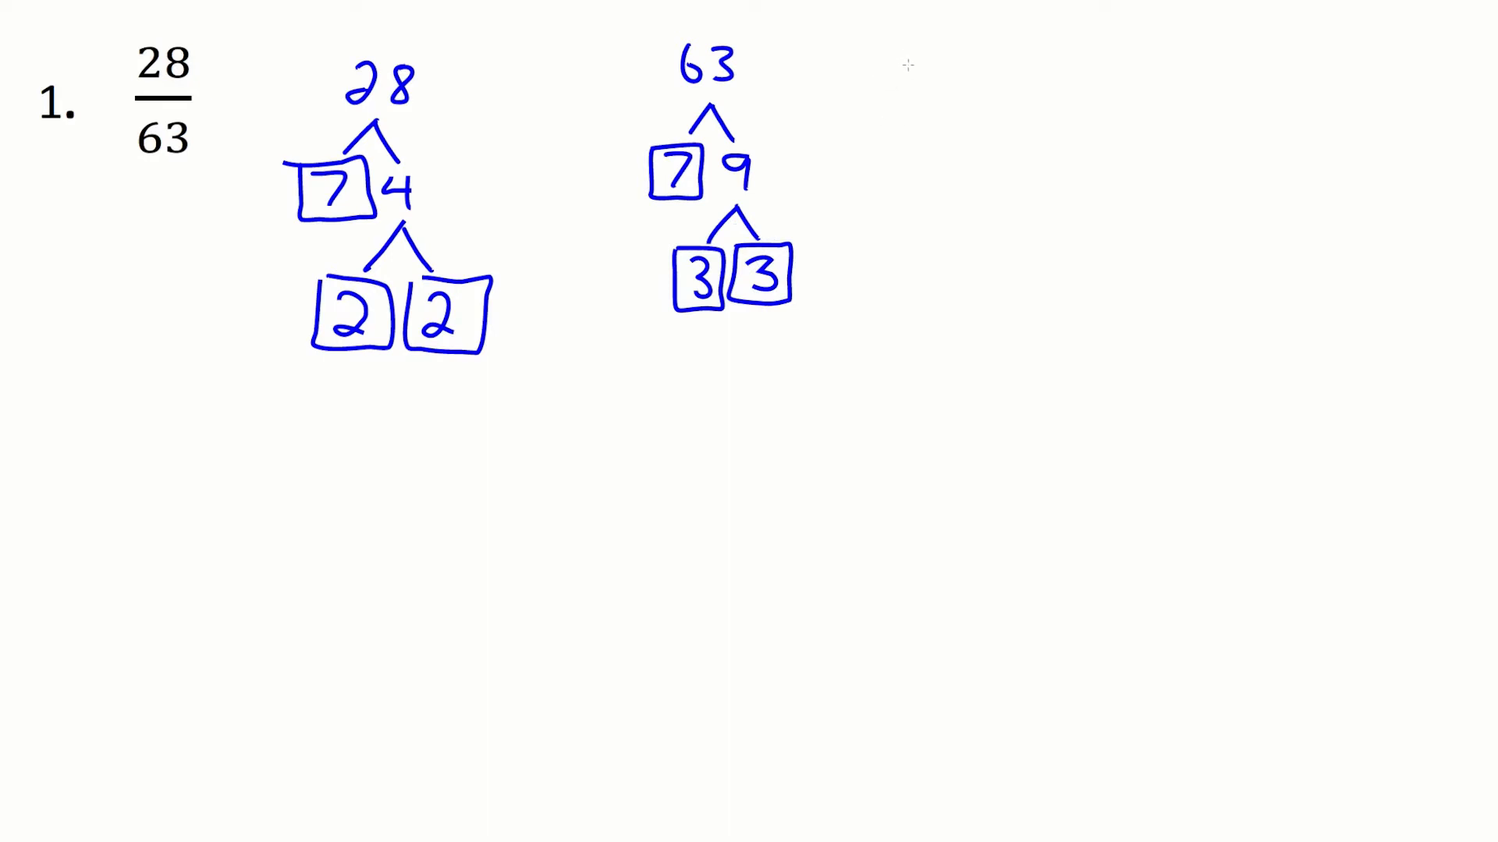
- Write 7×2×2 over 7×3×3 with the 7s cancelled, then the reduced answer 4/9
type("7")
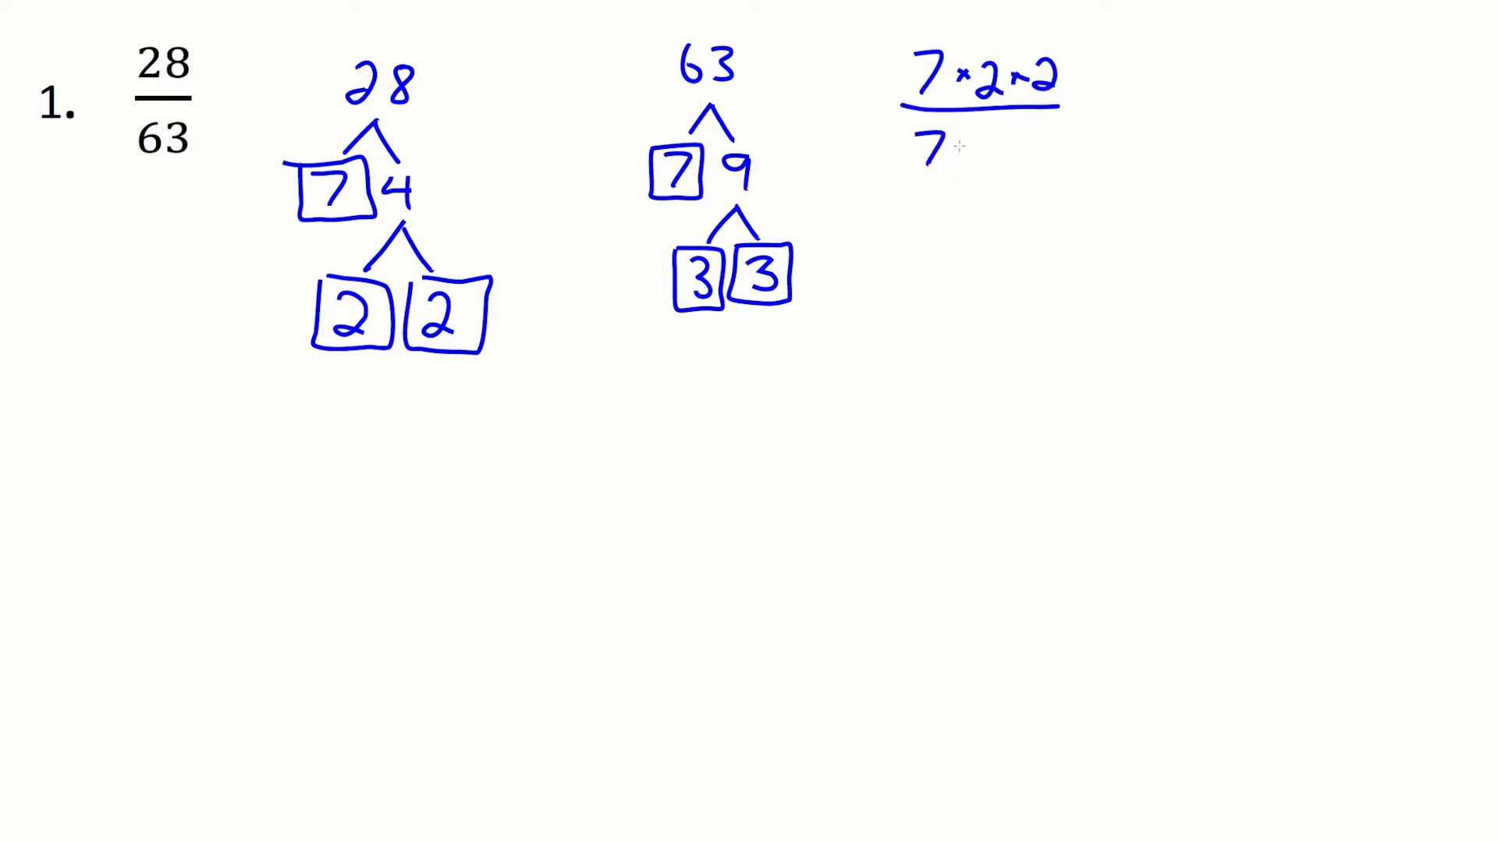
type("×3×")
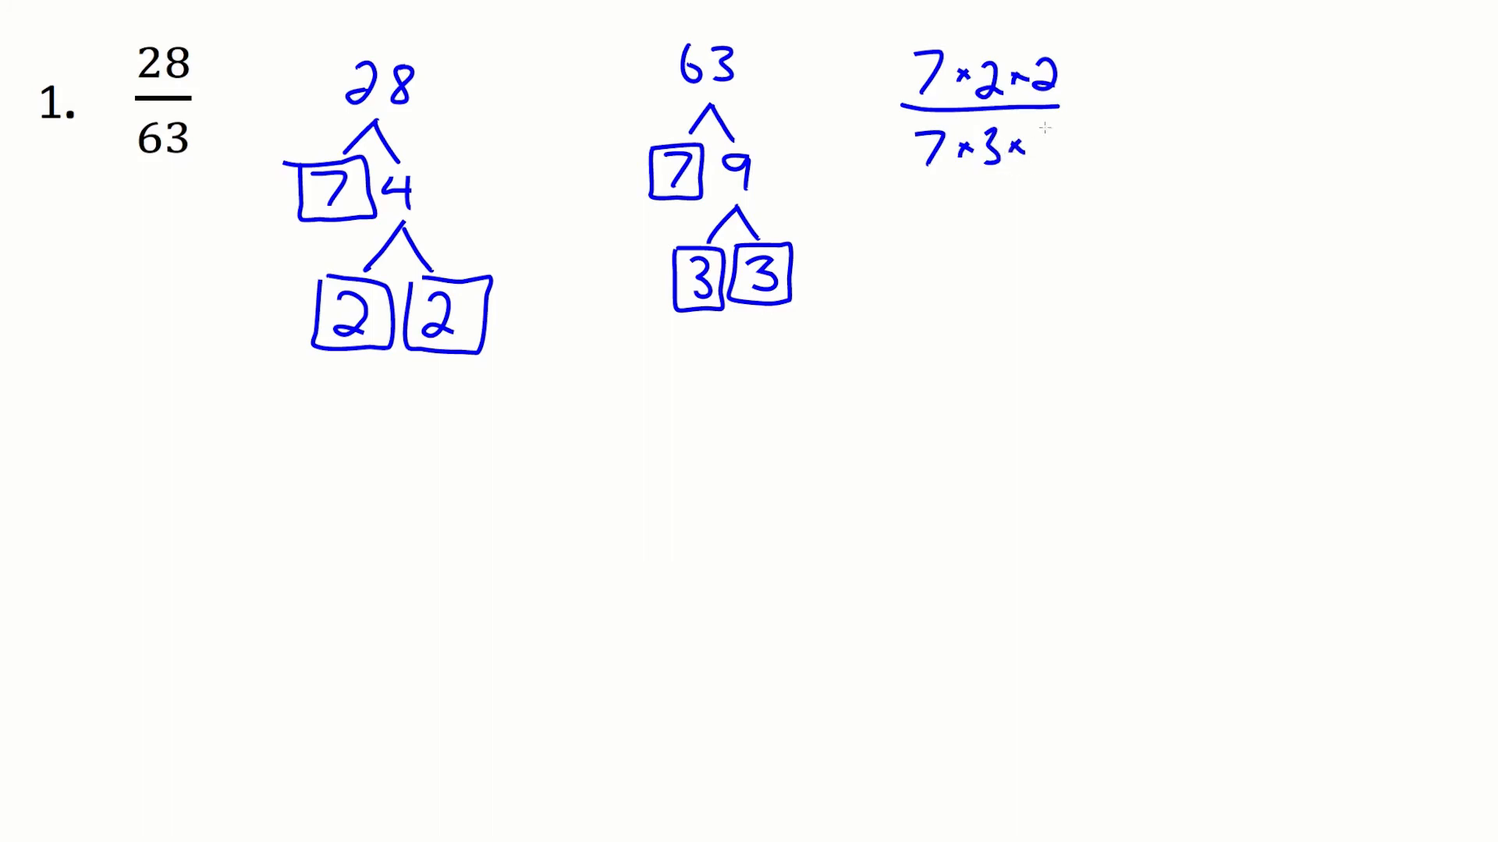
type("3")
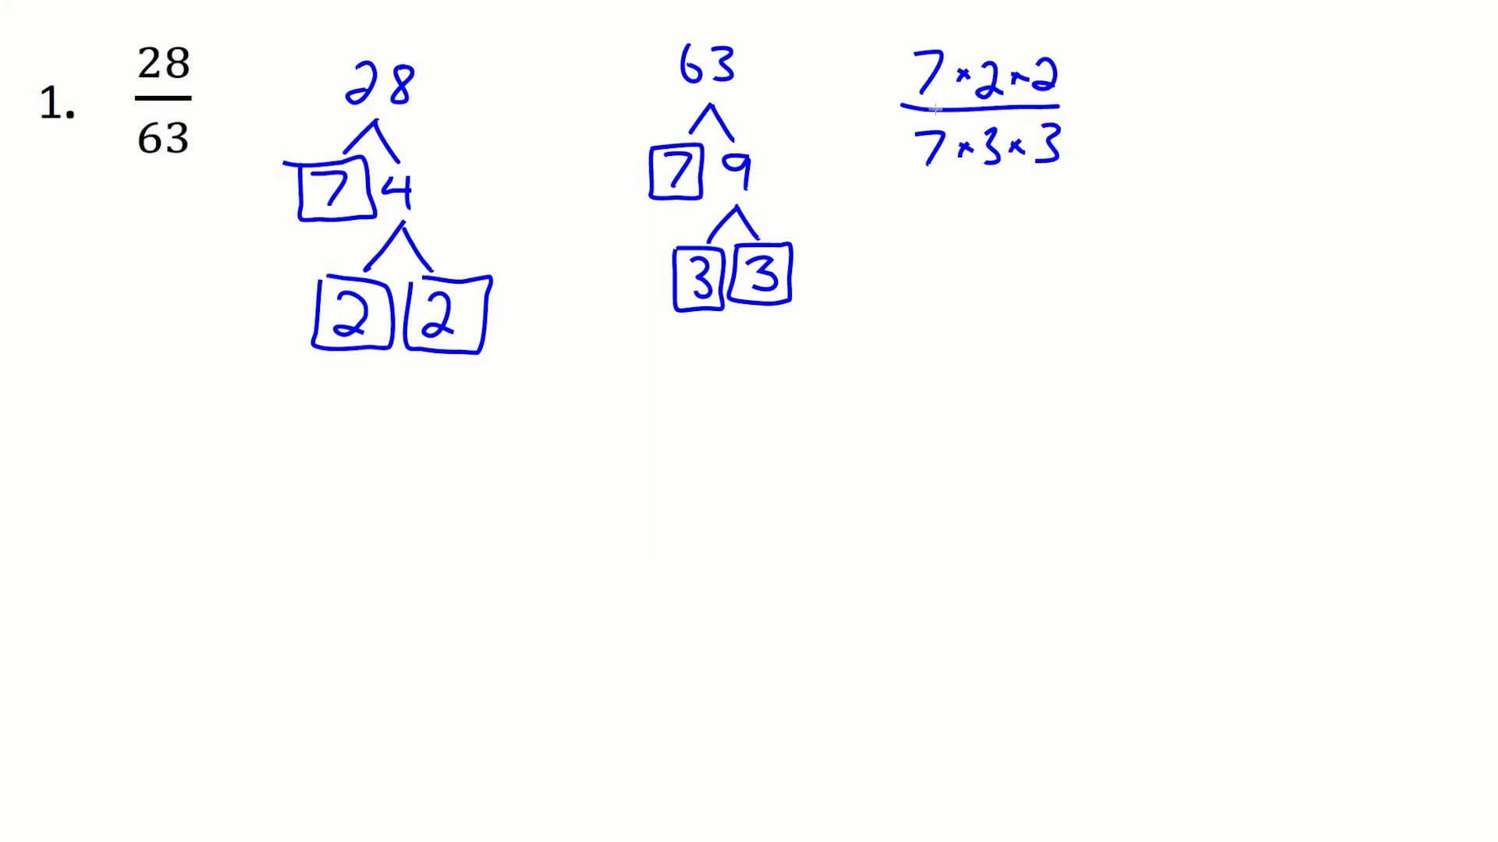
mouse_move(905, 78)
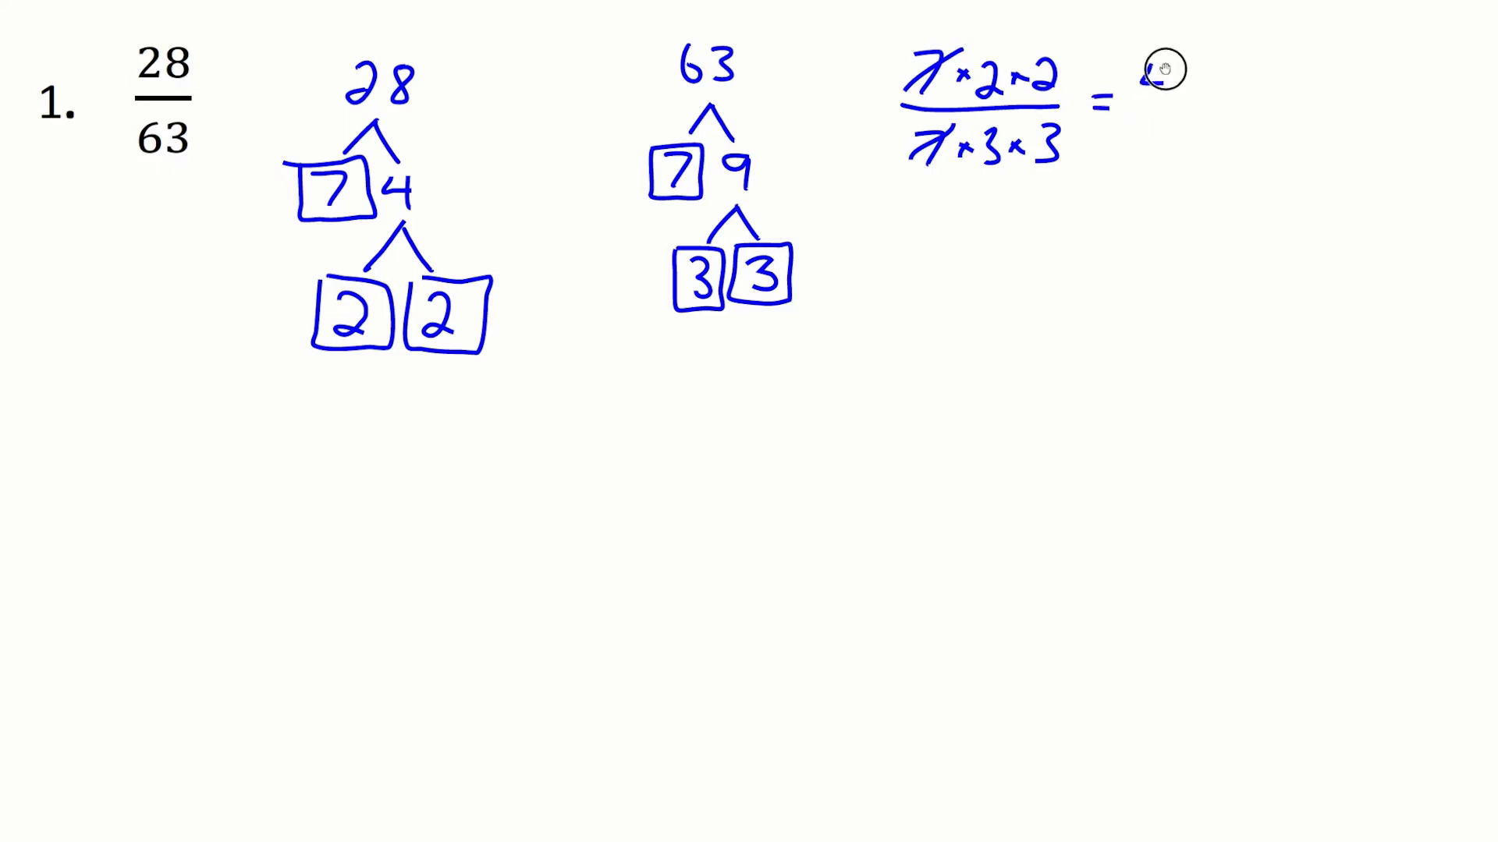
type("4")
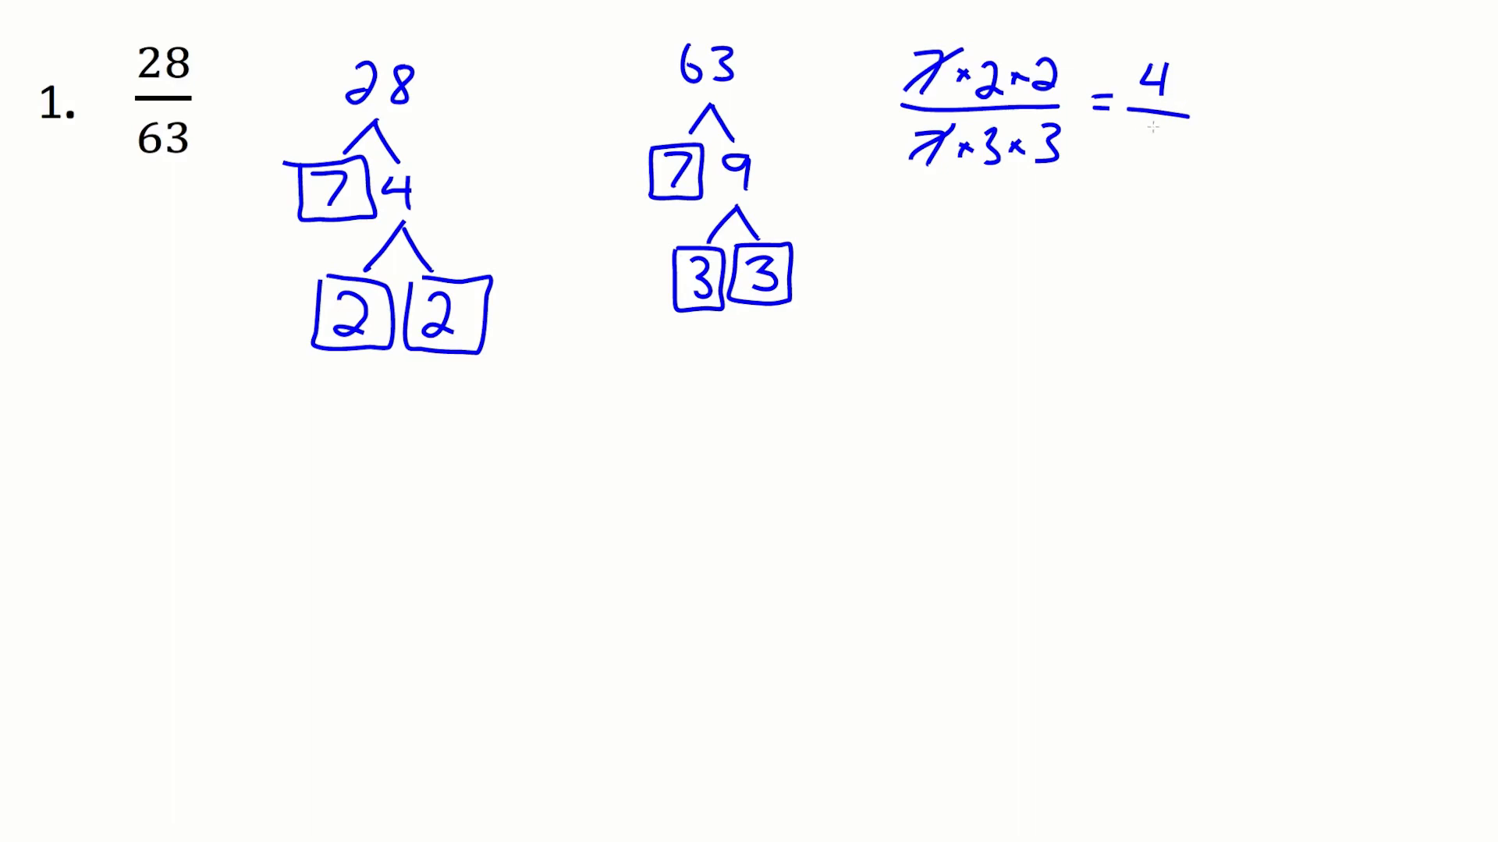
type("9")
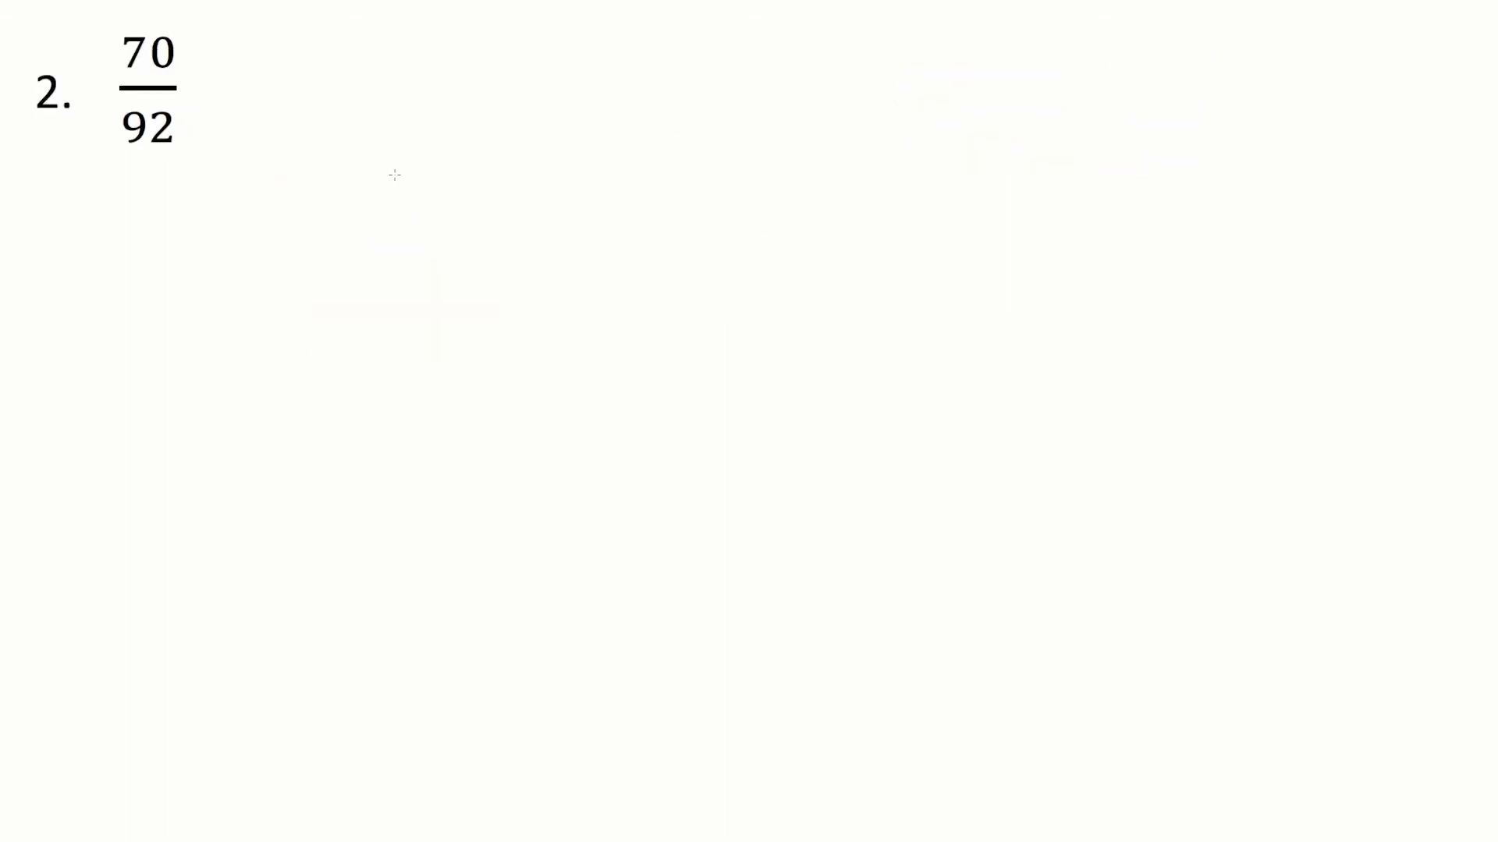
mouse_move(398, 174)
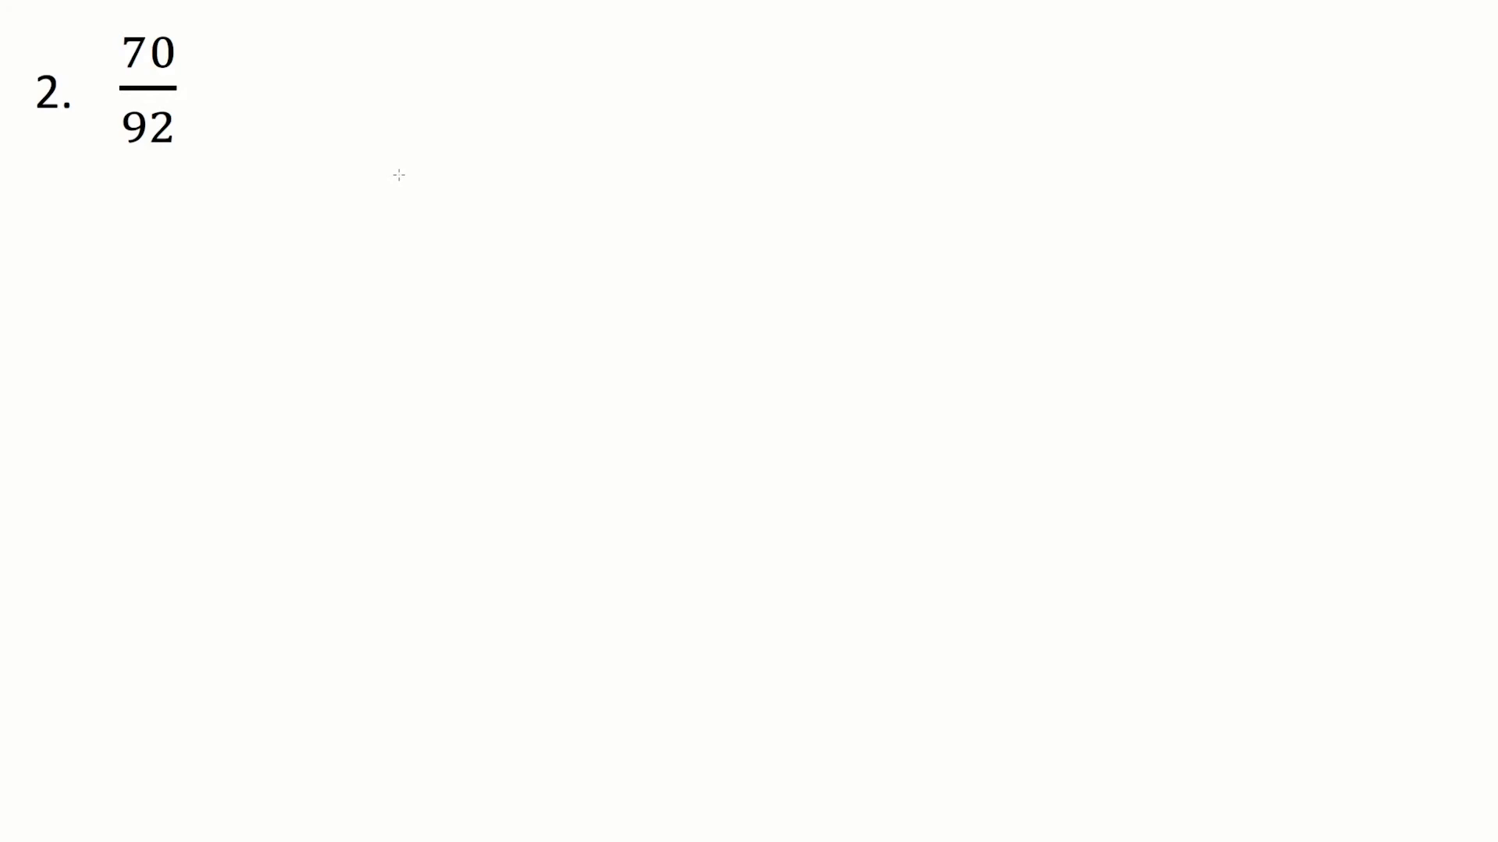
mouse_move(326, 87)
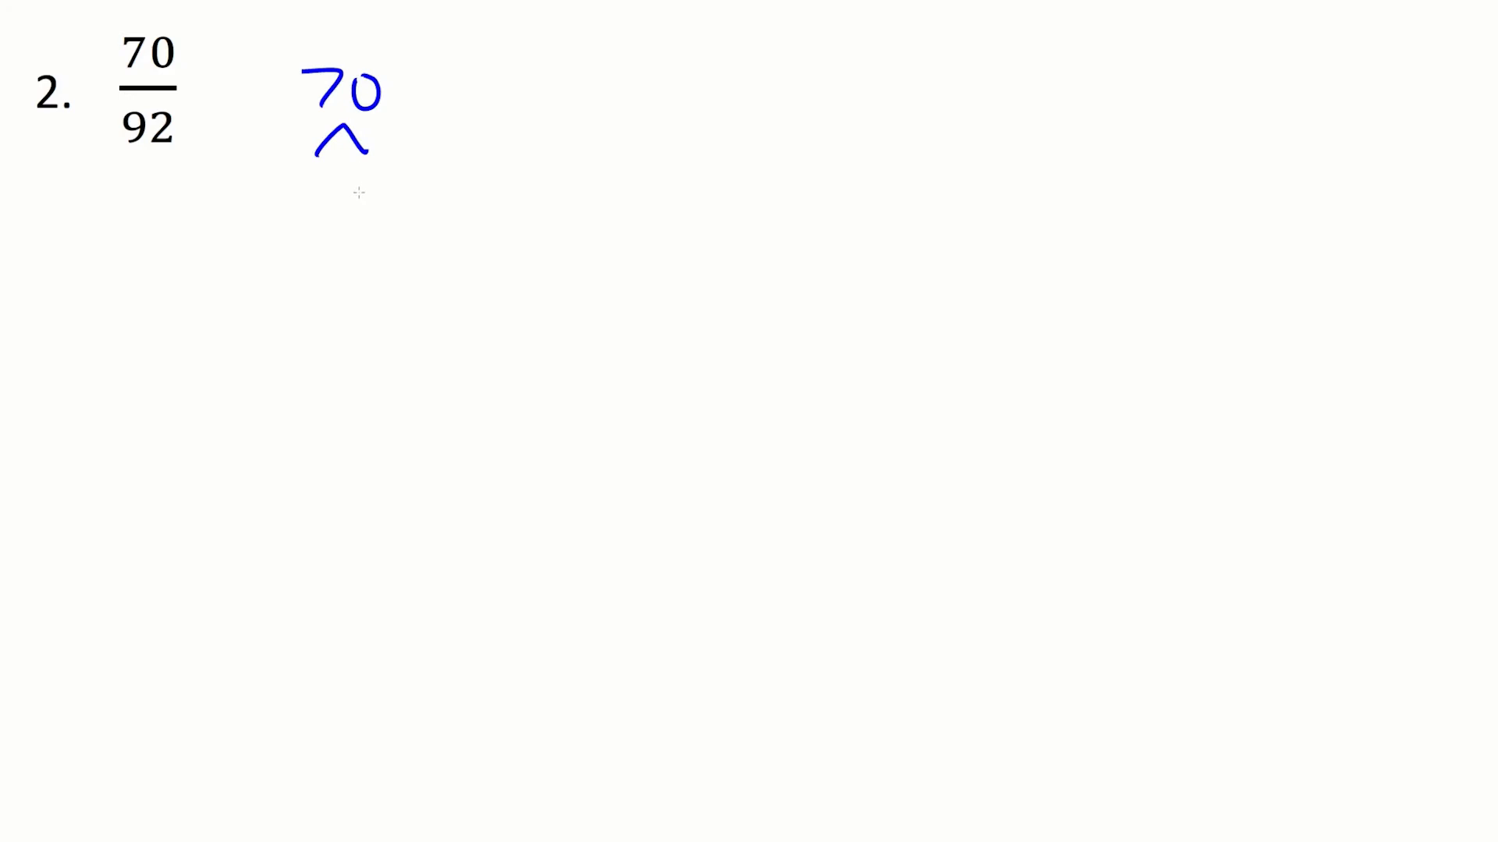
mouse_move(352, 189)
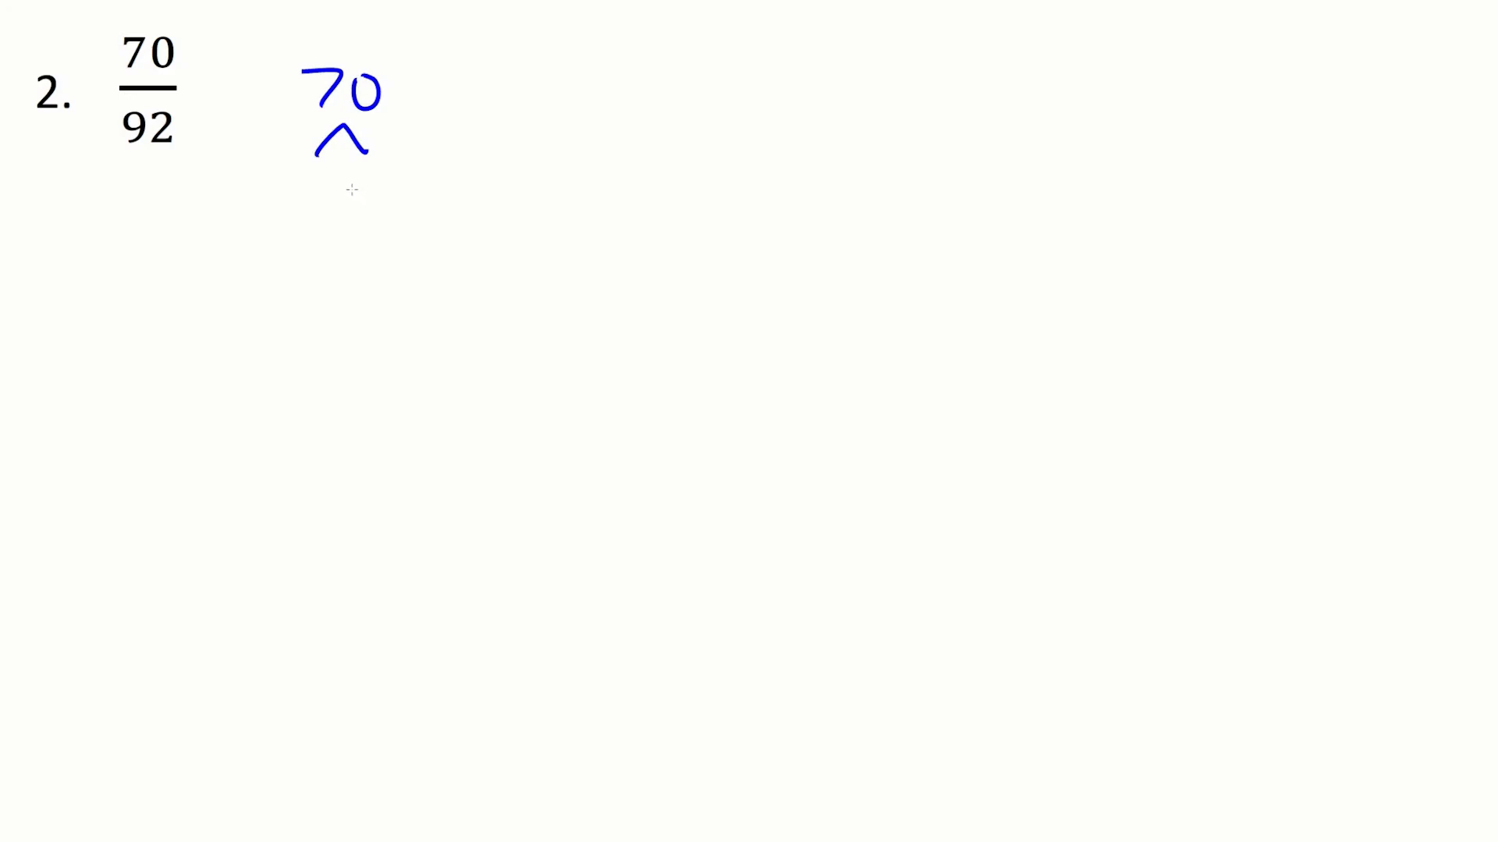
mouse_move(296, 176)
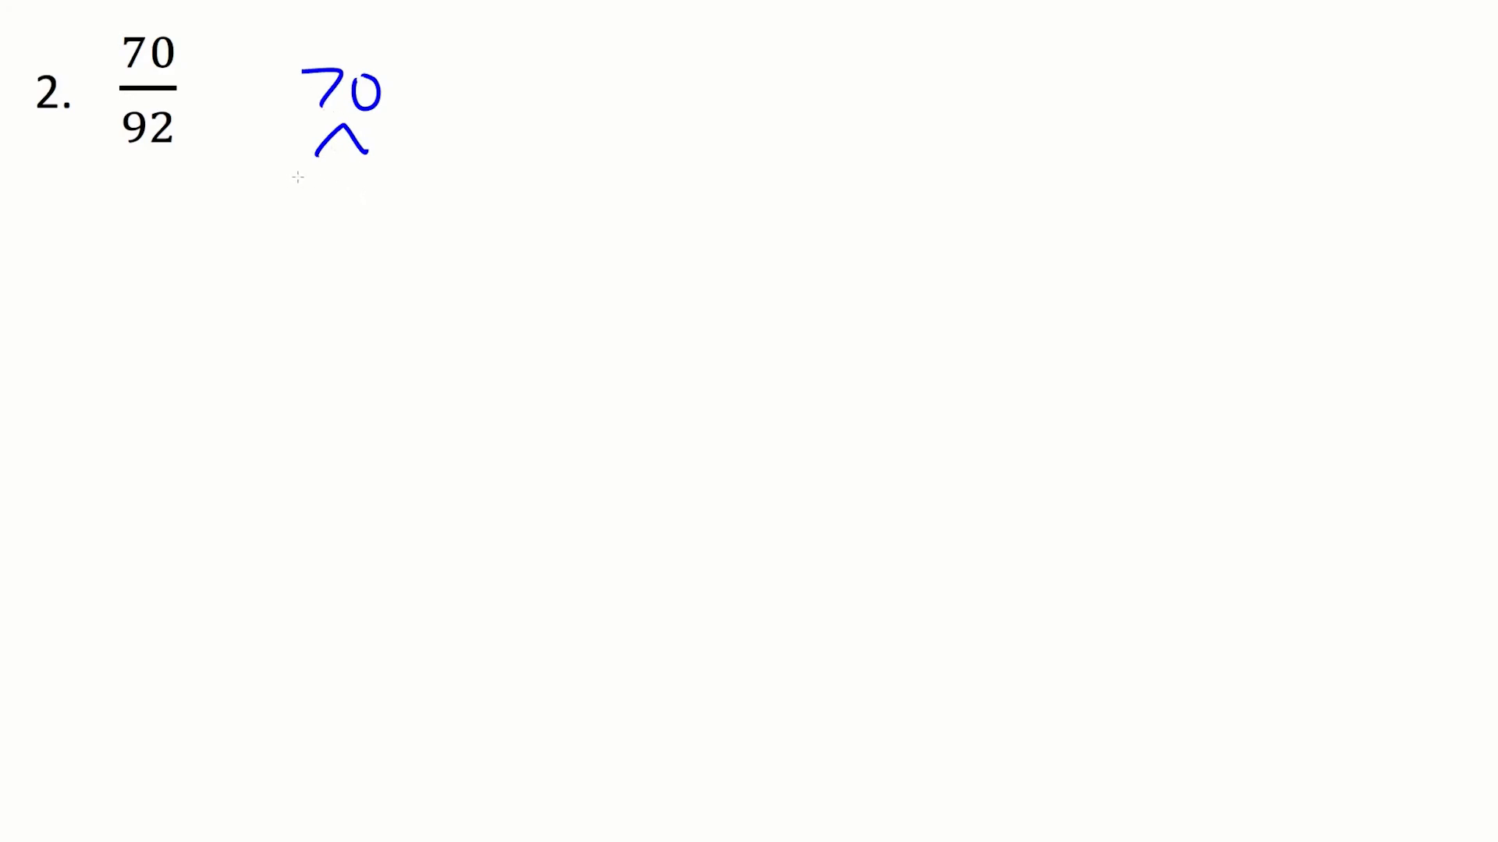
- Write 7 and 10 under 70, box 7, branch 10 into boxed primes 2 and 5
left_click_drag(287, 167, 338, 197)
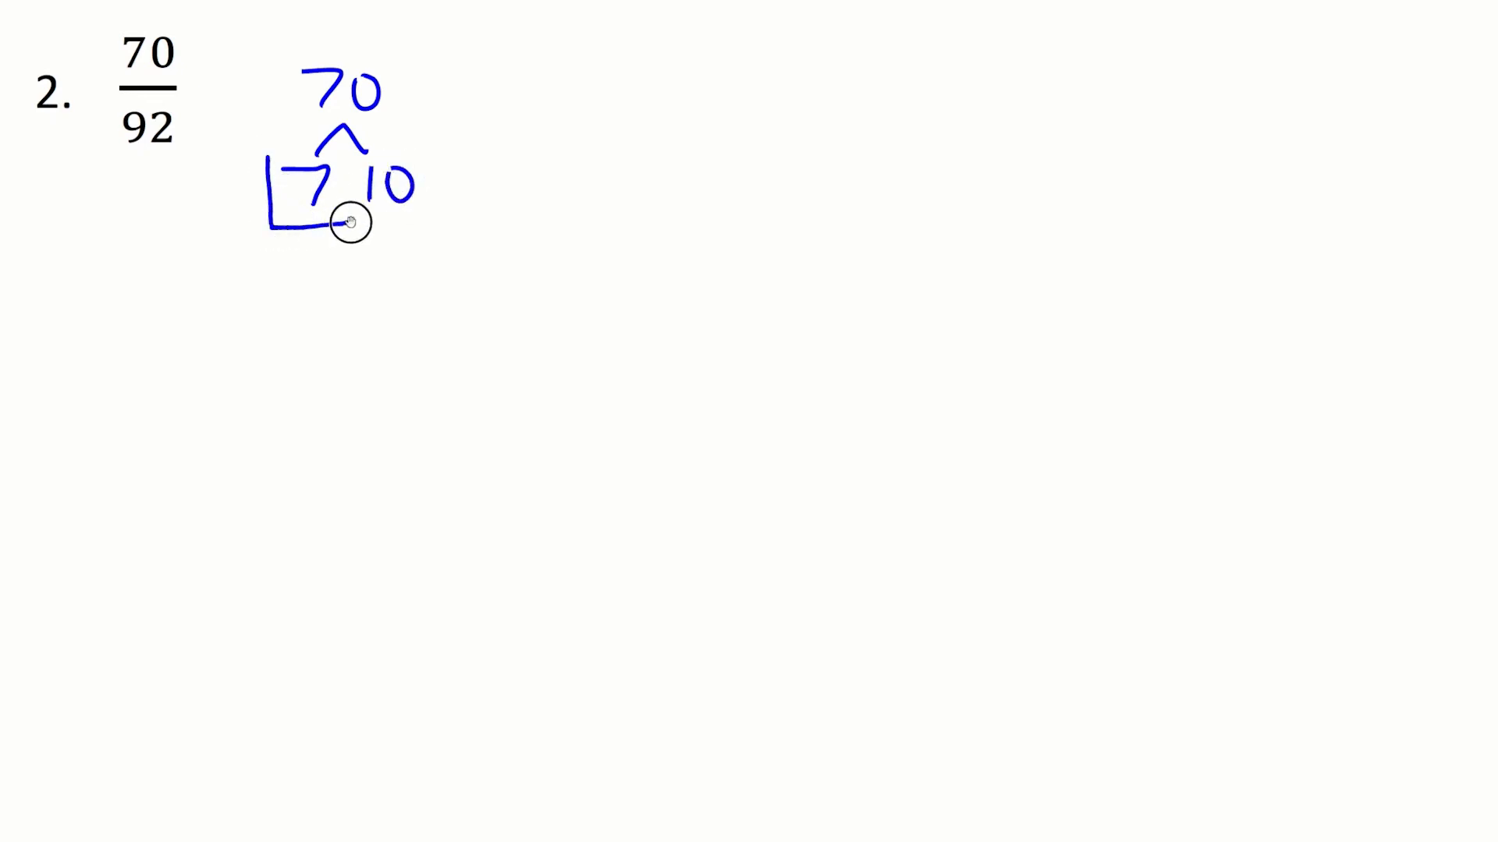
left_click_drag(343, 220, 378, 243)
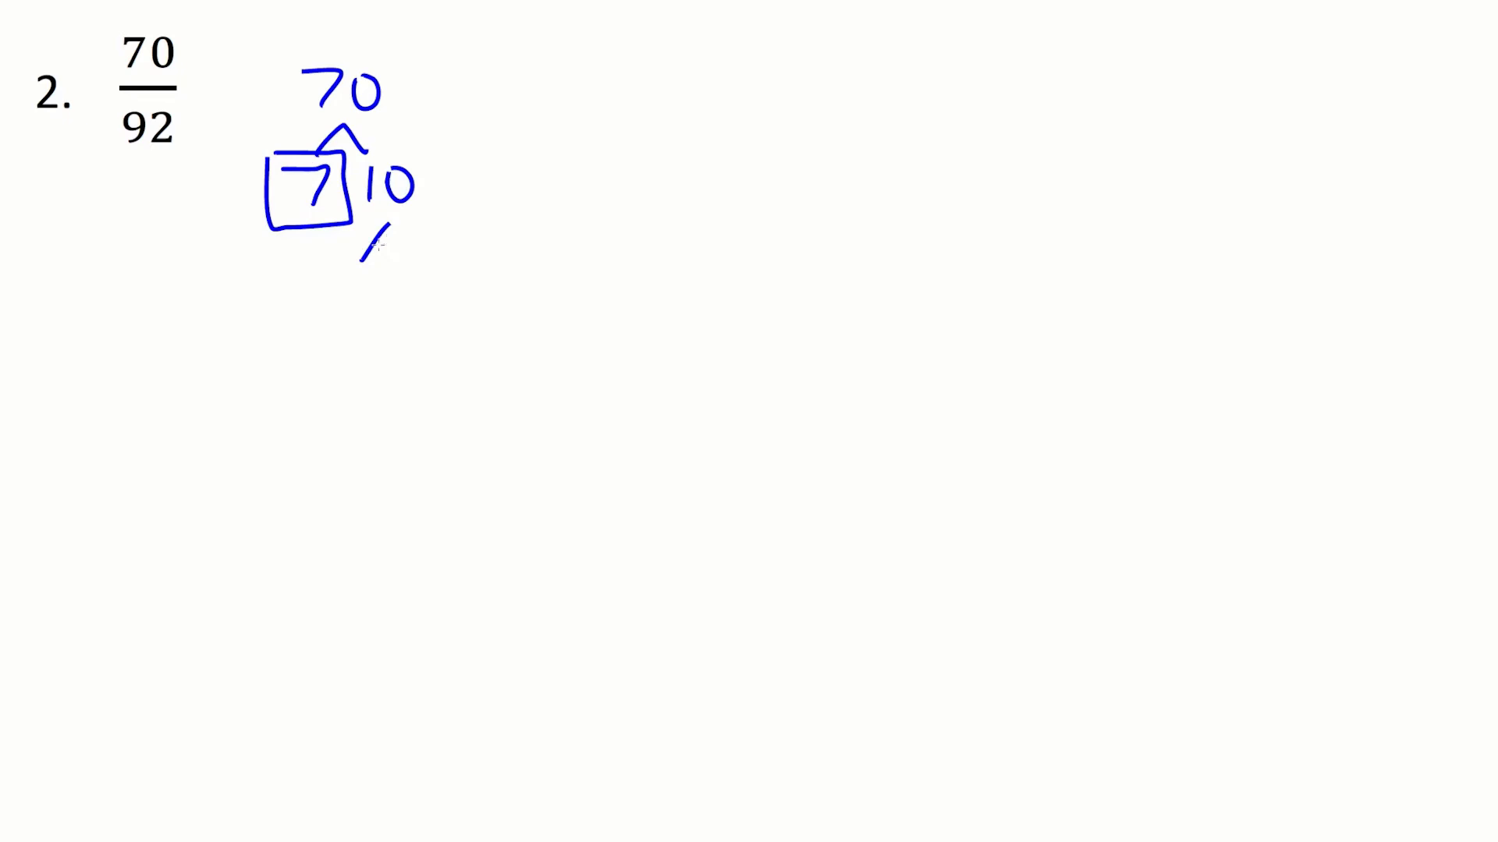
left_click_drag(368, 262, 410, 263)
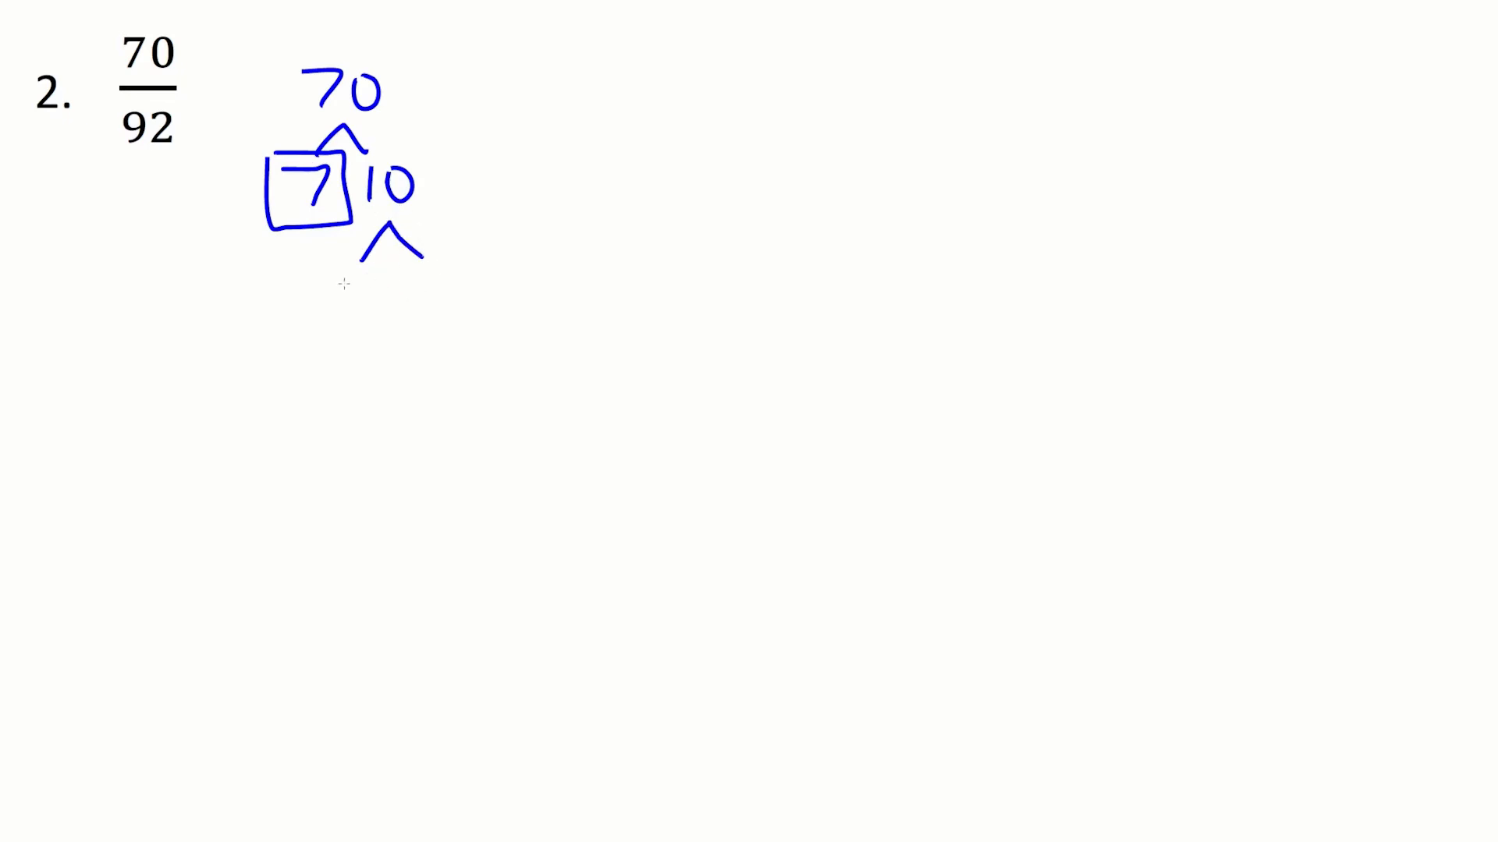
left_click_drag(334, 306, 420, 315)
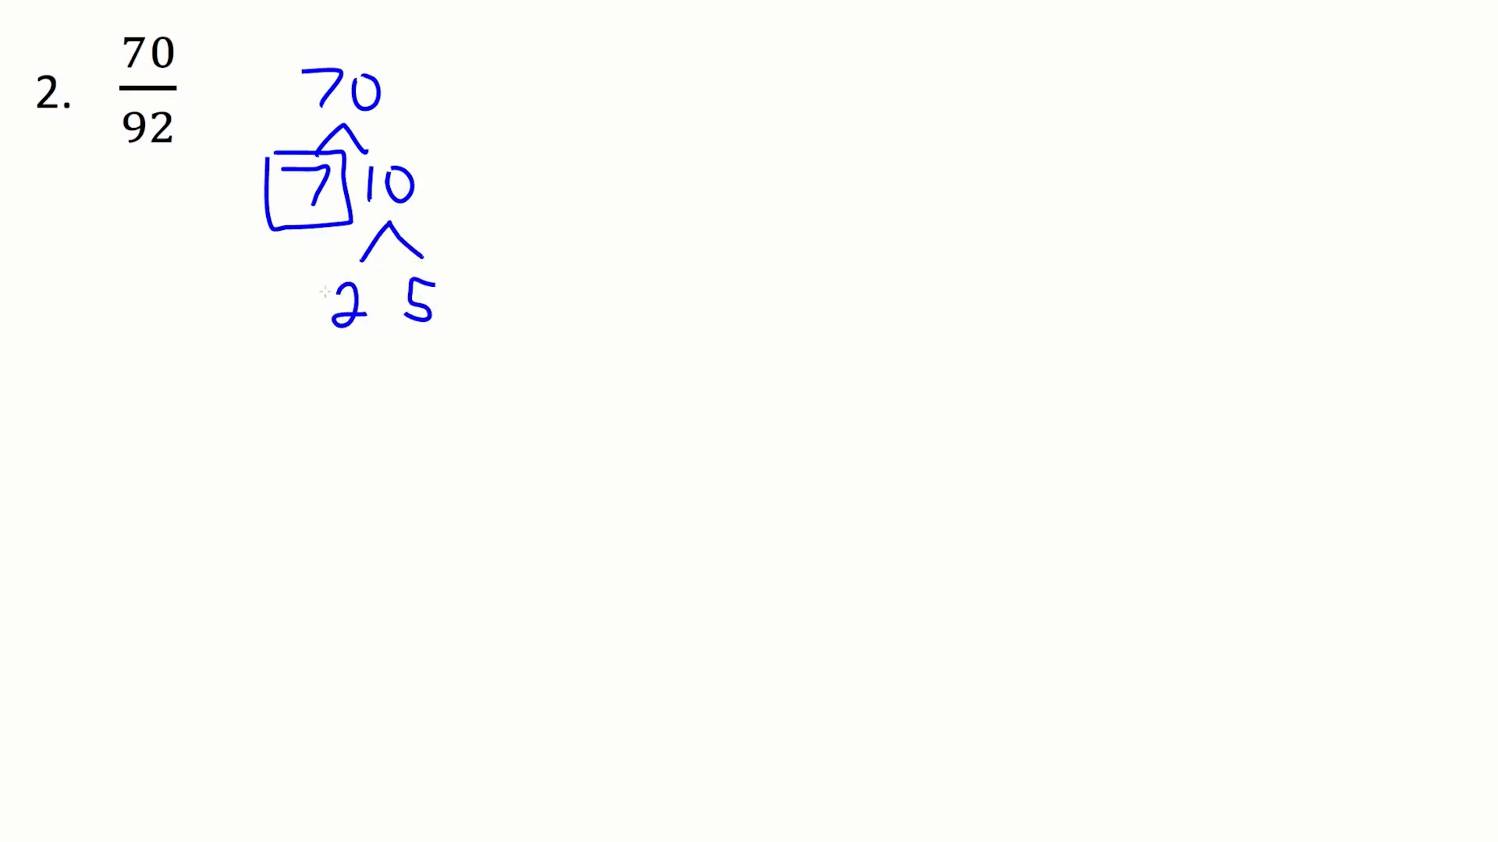
left_click_drag(320, 283, 382, 339)
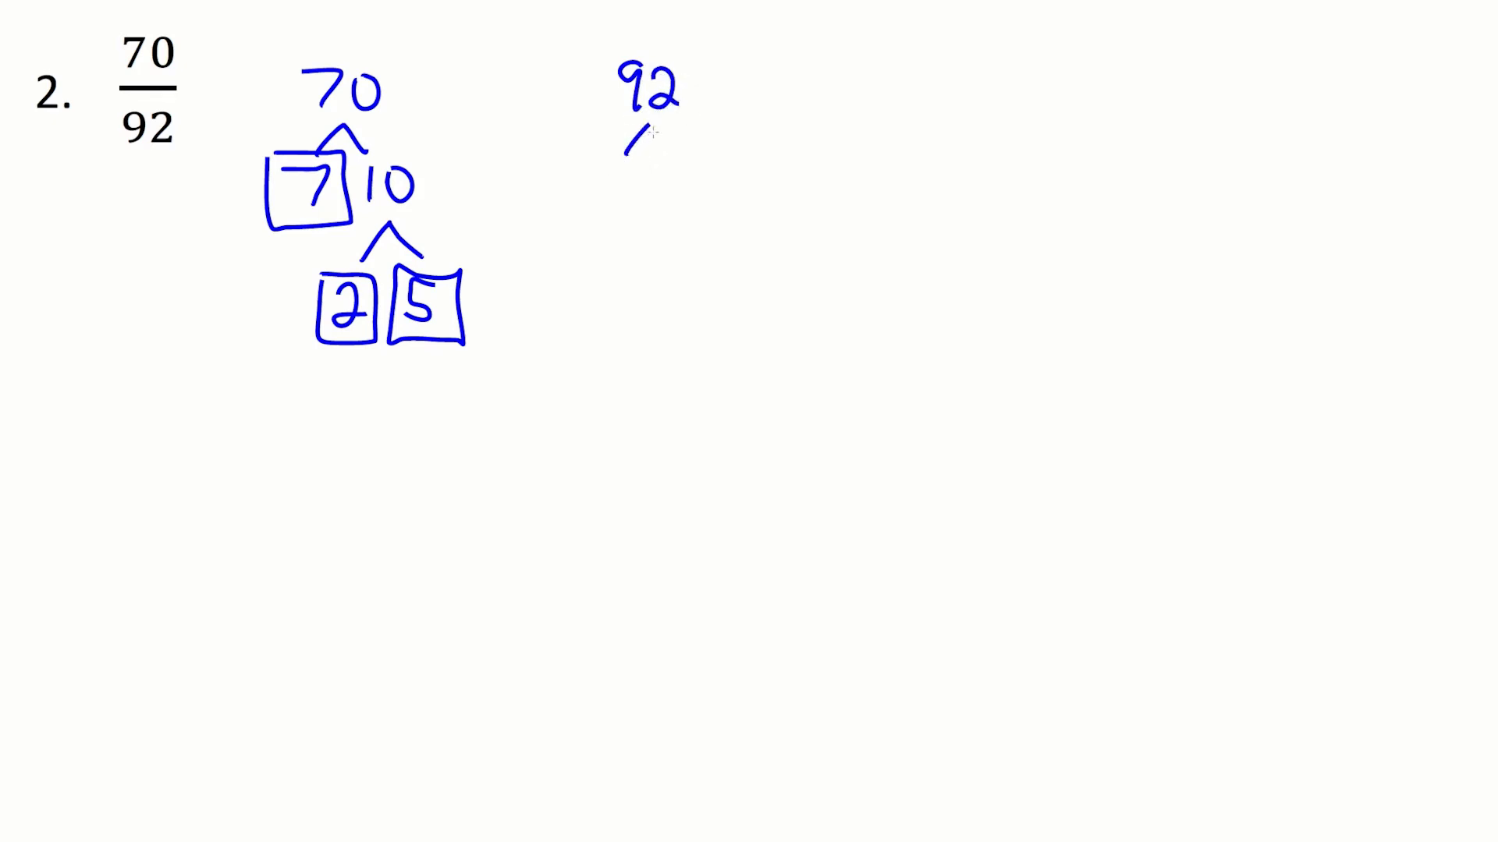
- Split 92 into a boxed 2 and 46, then 46 into a boxed 2 and boxed 23
left_click_drag(632, 152, 669, 139)
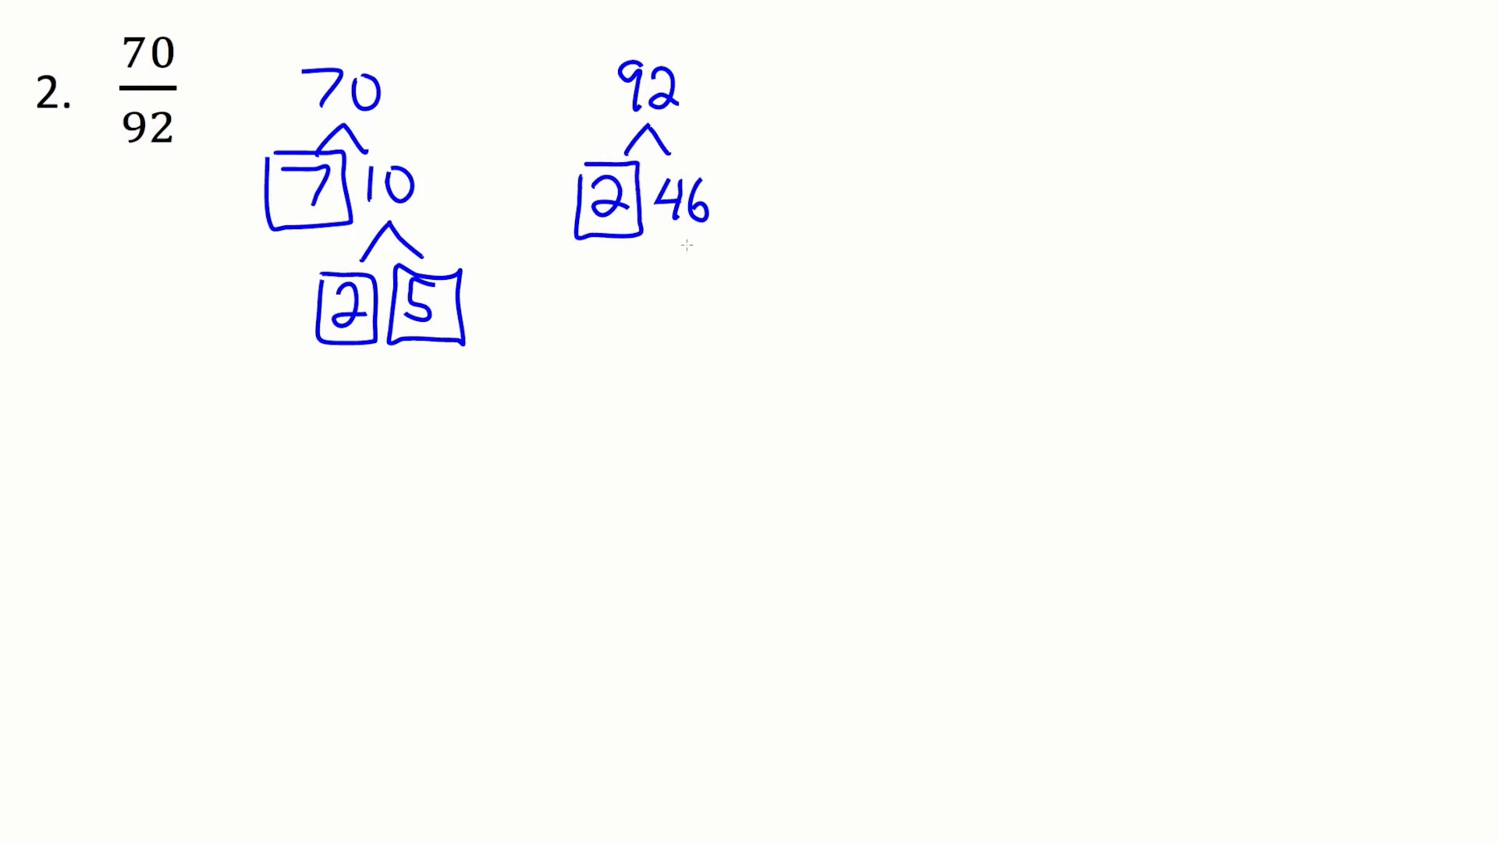
left_click_drag(658, 283, 697, 257)
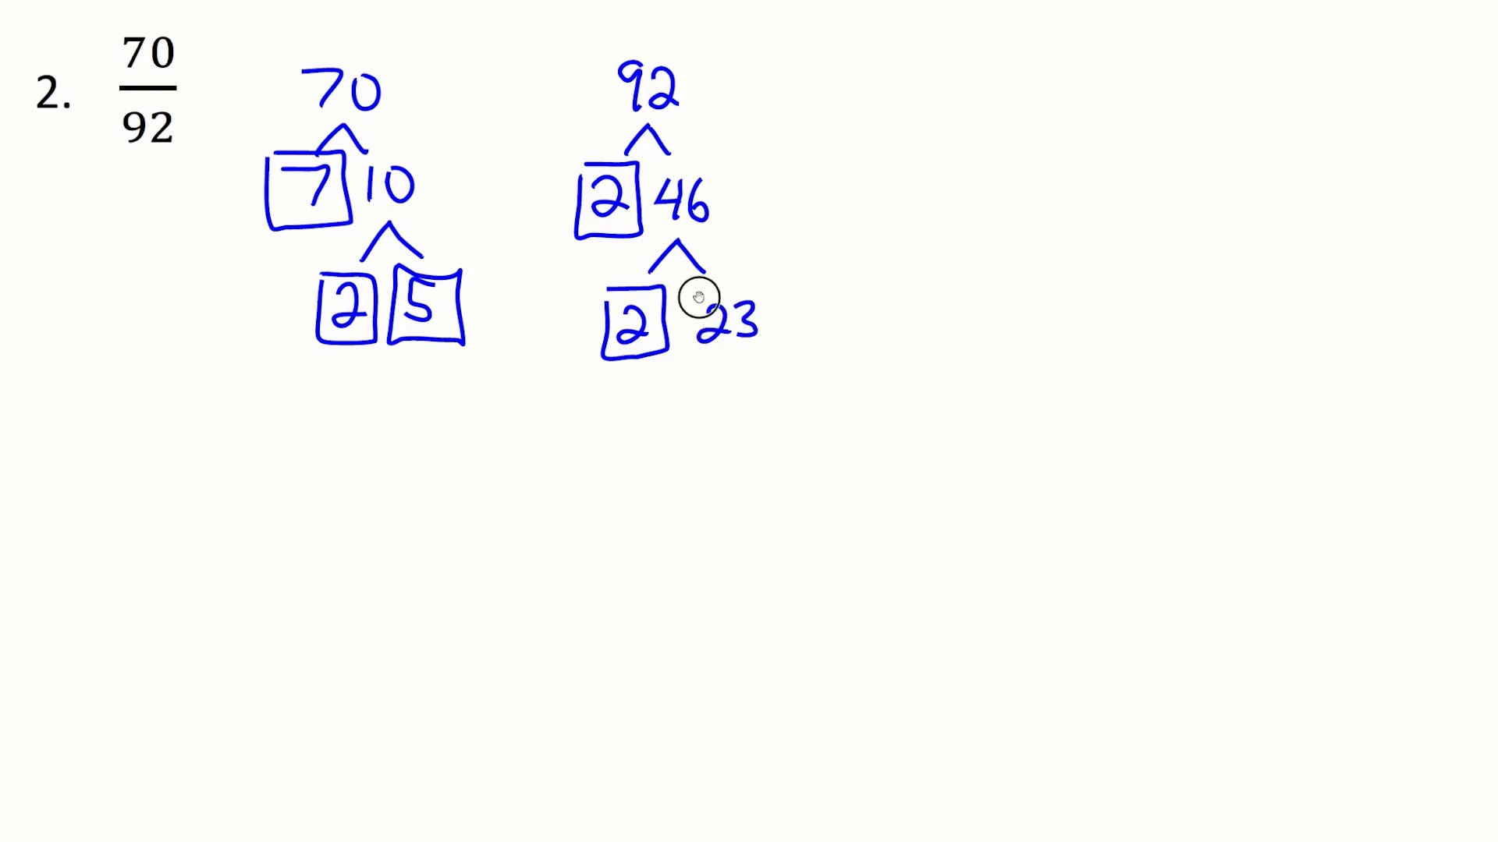
left_click_drag(679, 287, 774, 359)
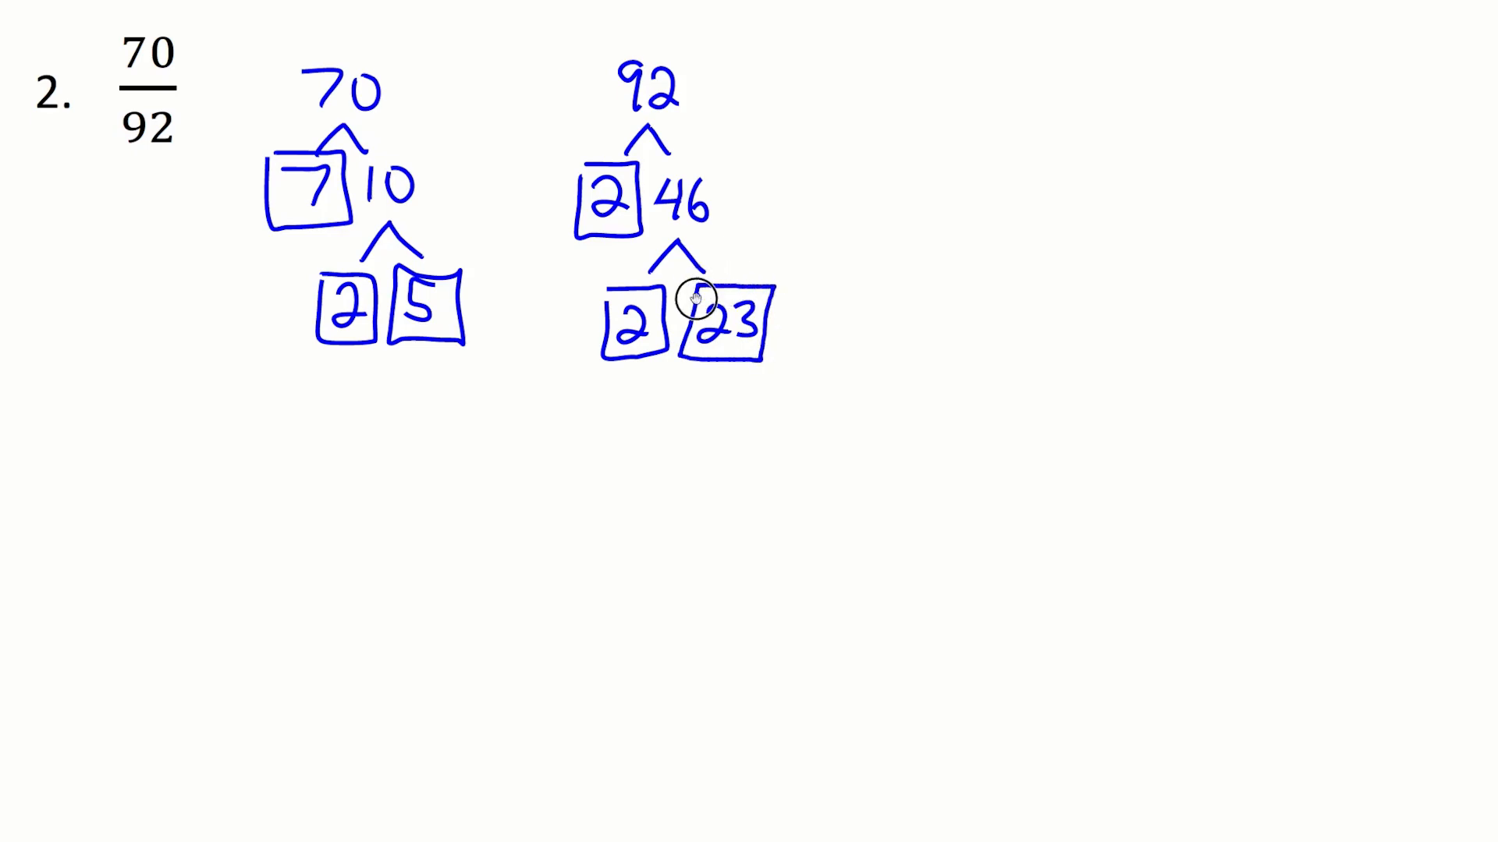
mouse_move(998, 19)
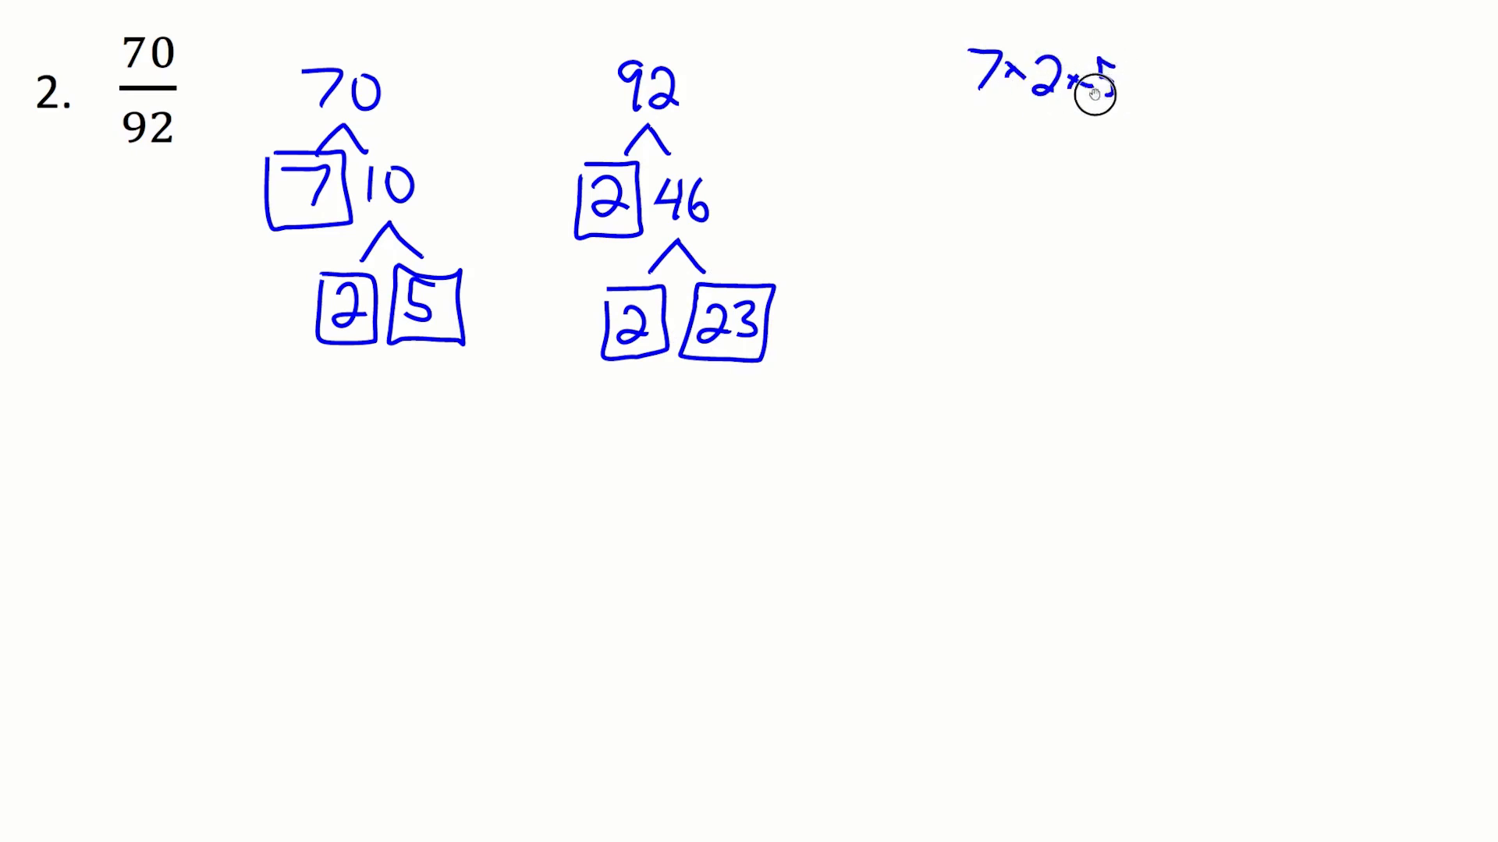
- Write the fraction 7×2×5 over 2×2×23 followed by an equals sign
left_click_drag(950, 122, 1122, 121)
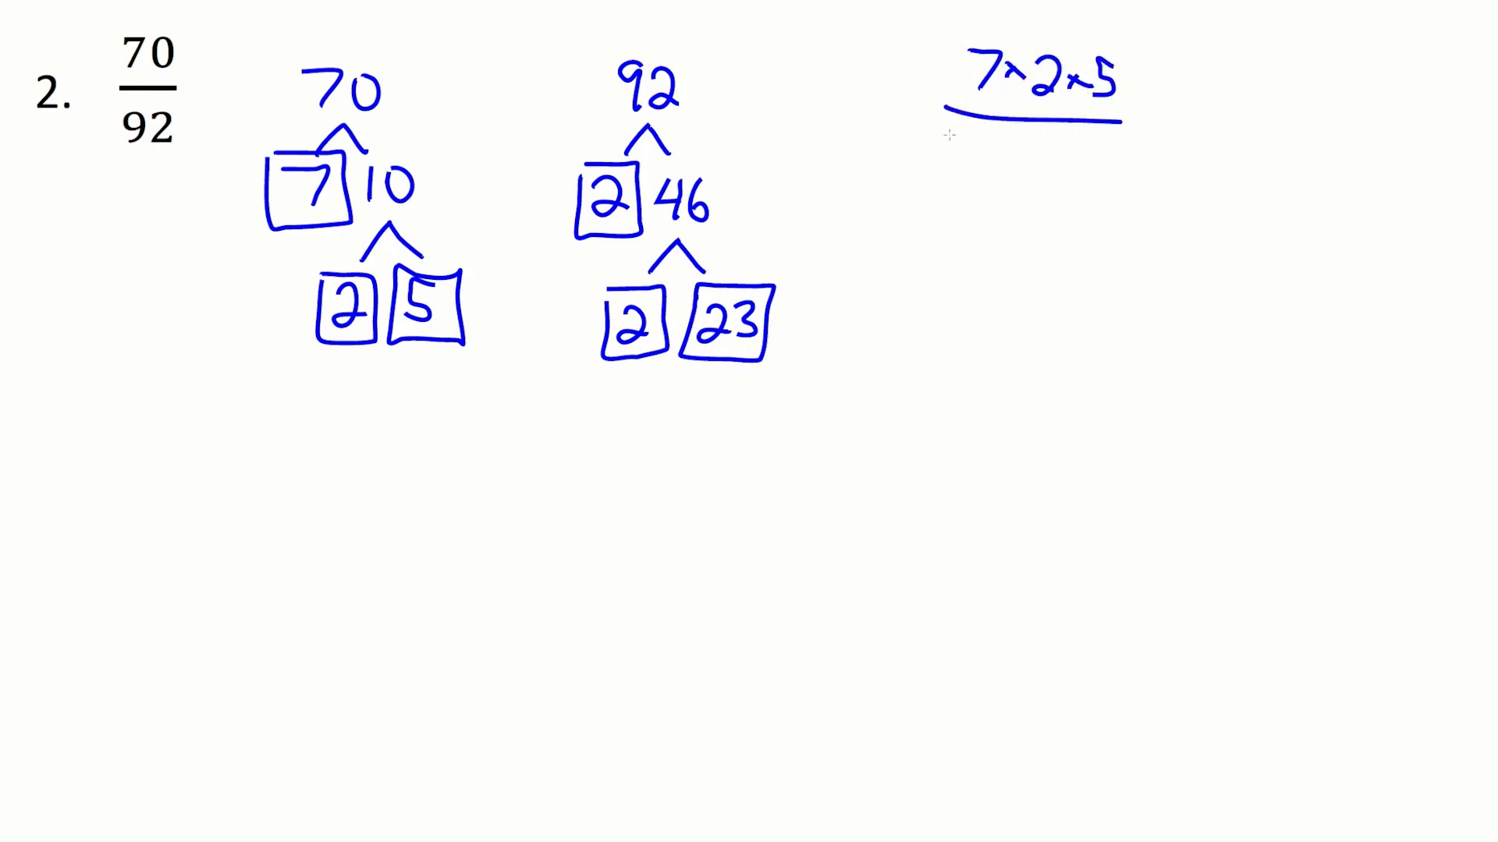
type("2×2")
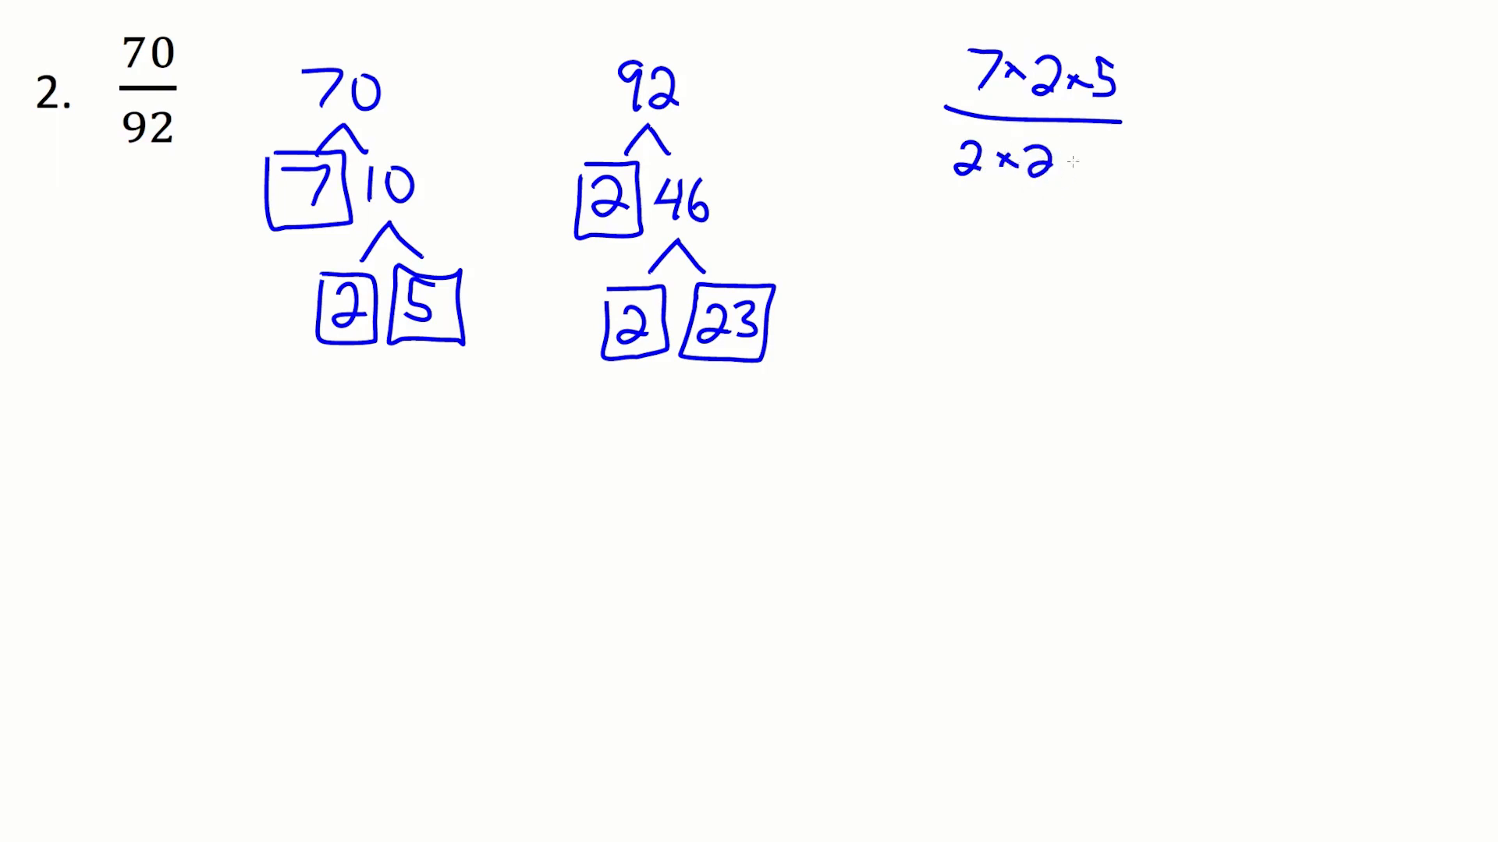
type("×23")
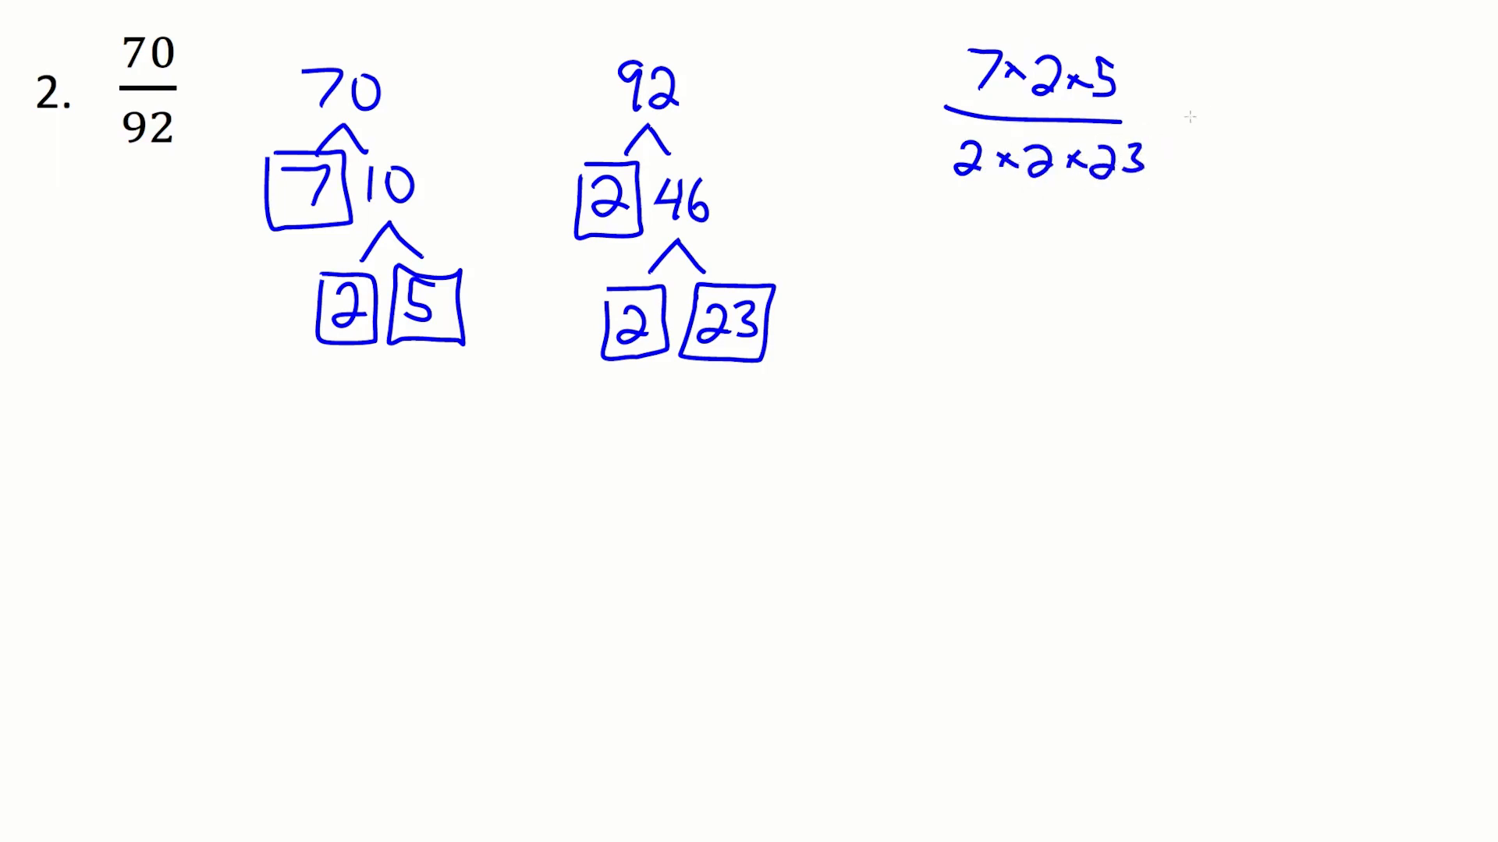
type("=")
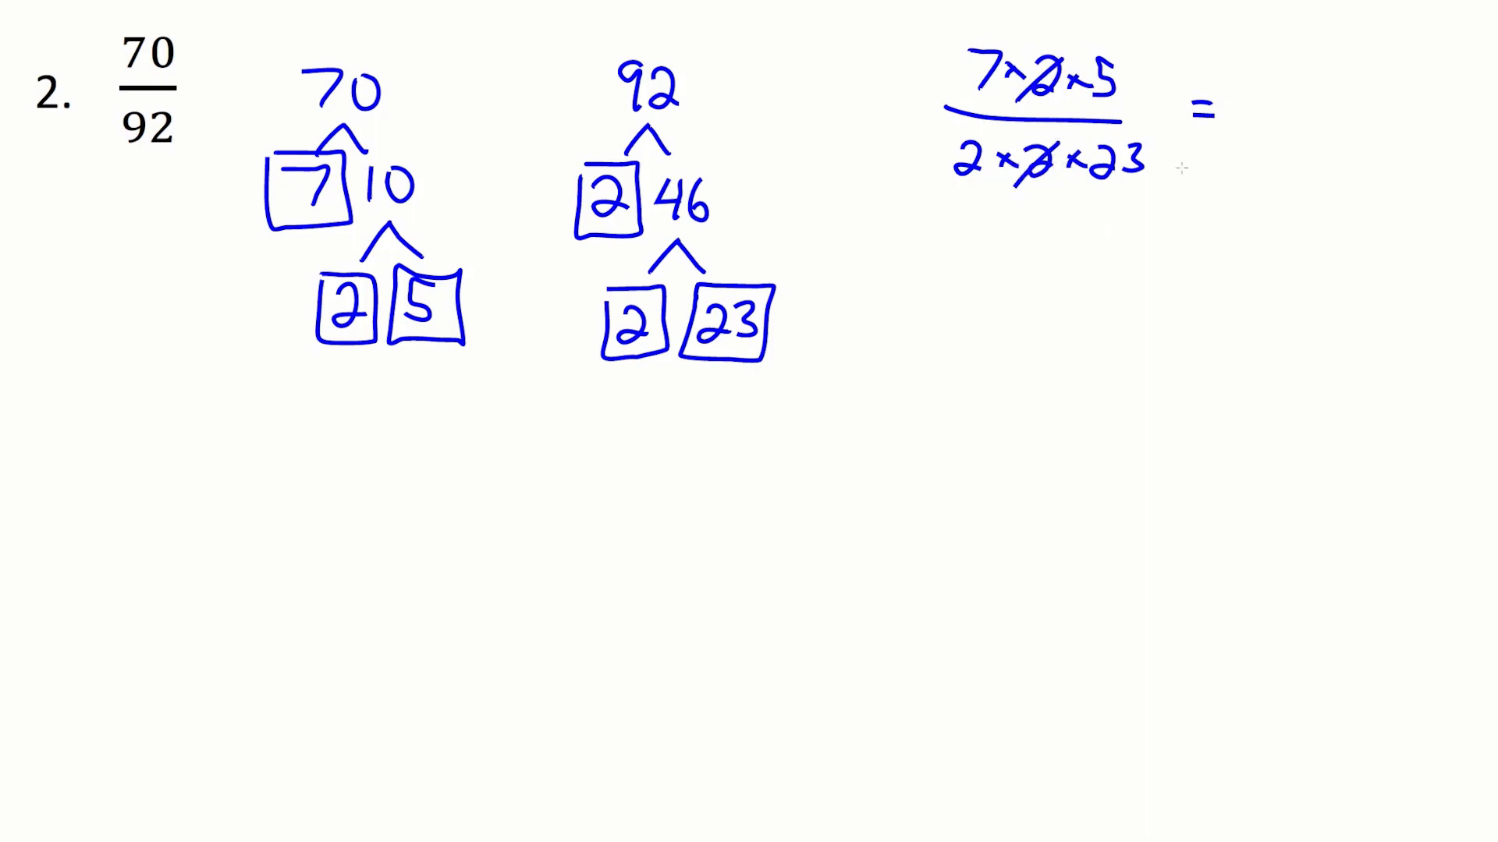
mouse_move(1248, 69)
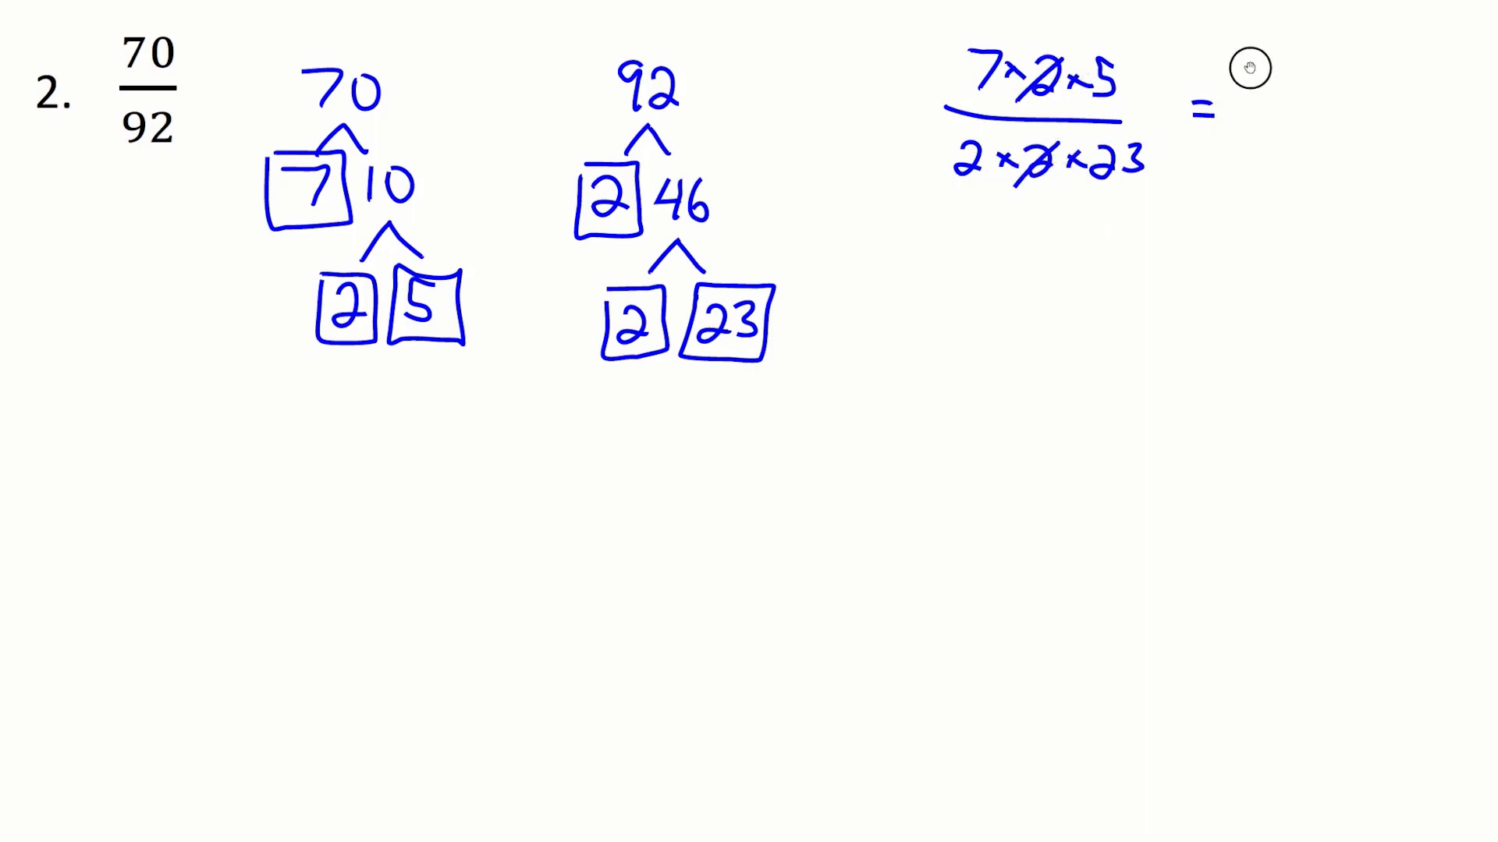
- Cancel one common 2 and write the reduced answer 35 over 46
type("35")
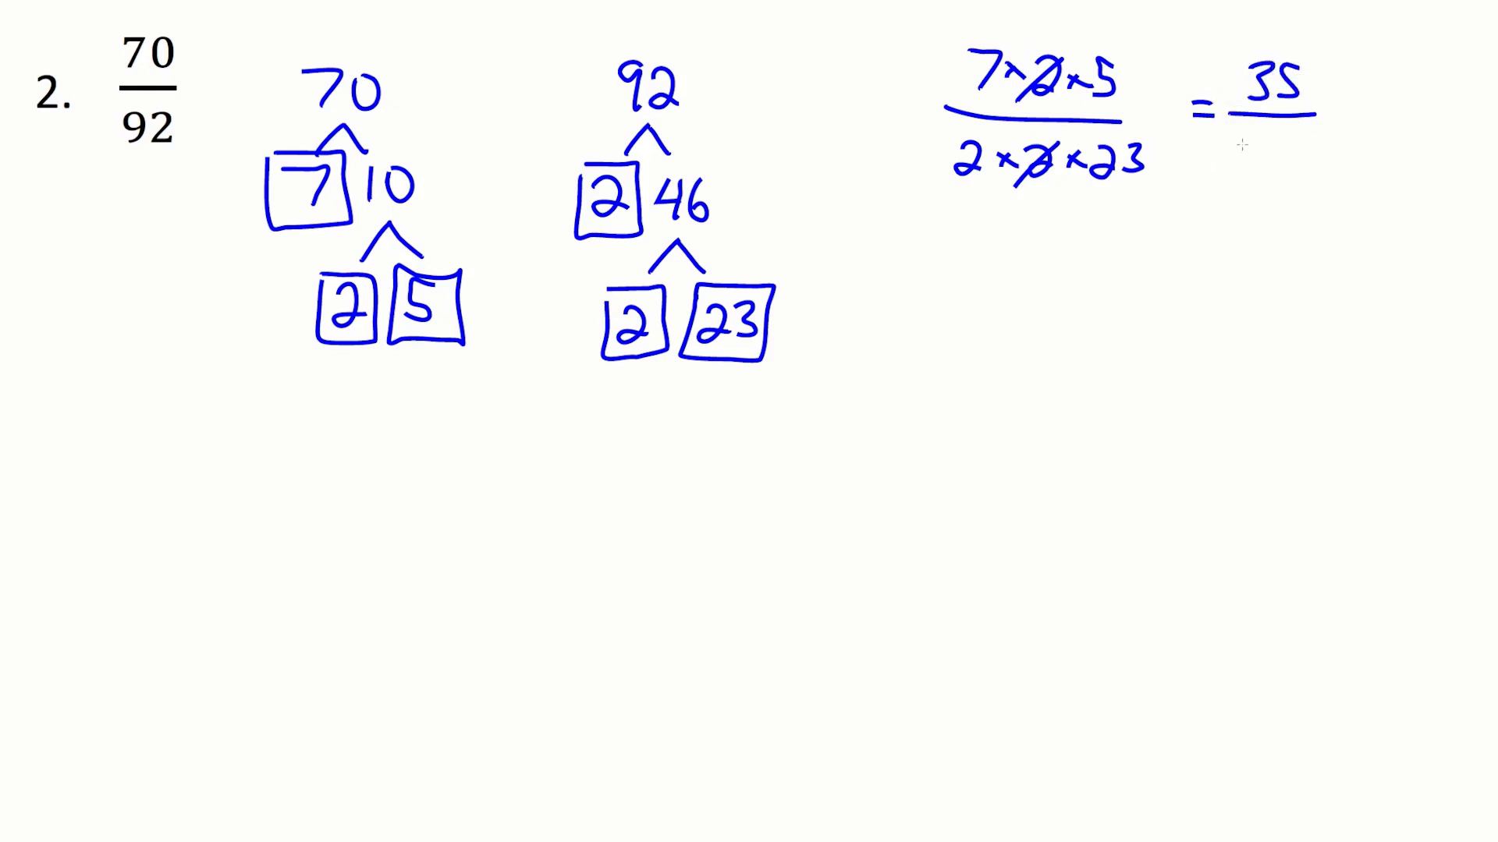
type("4")
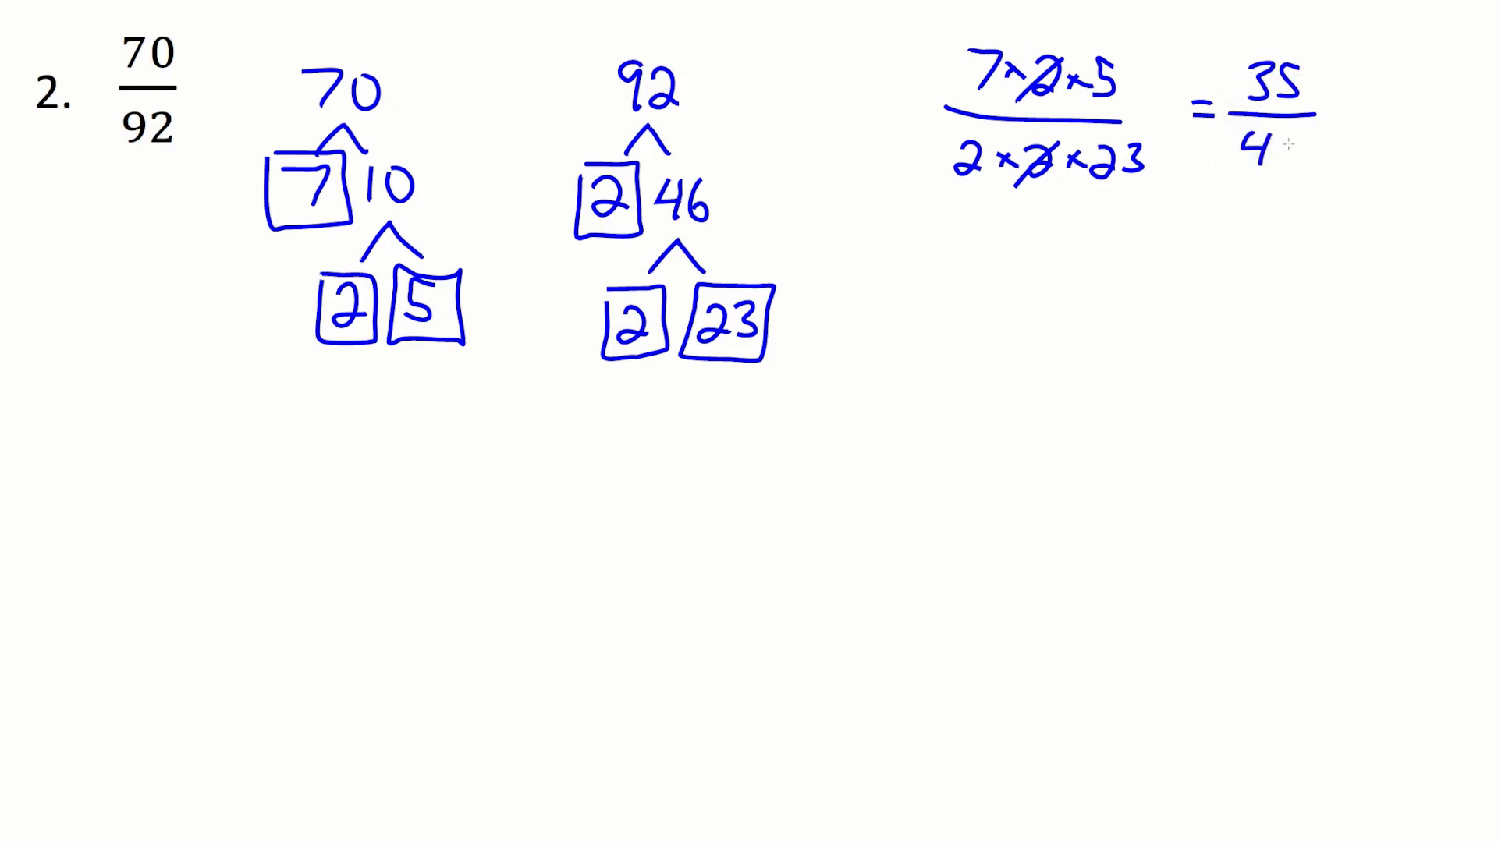
type("46")
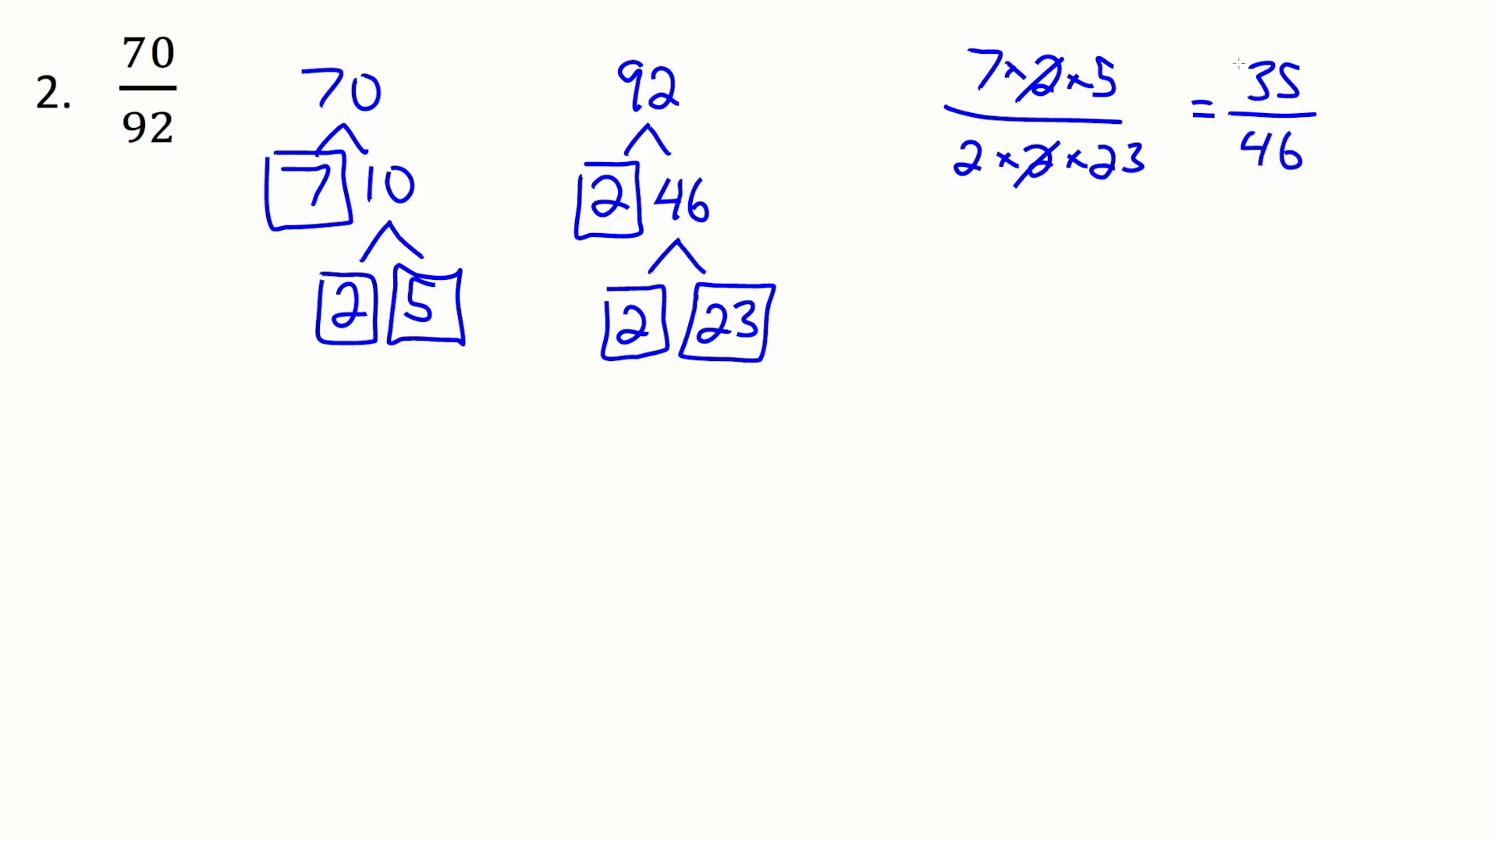